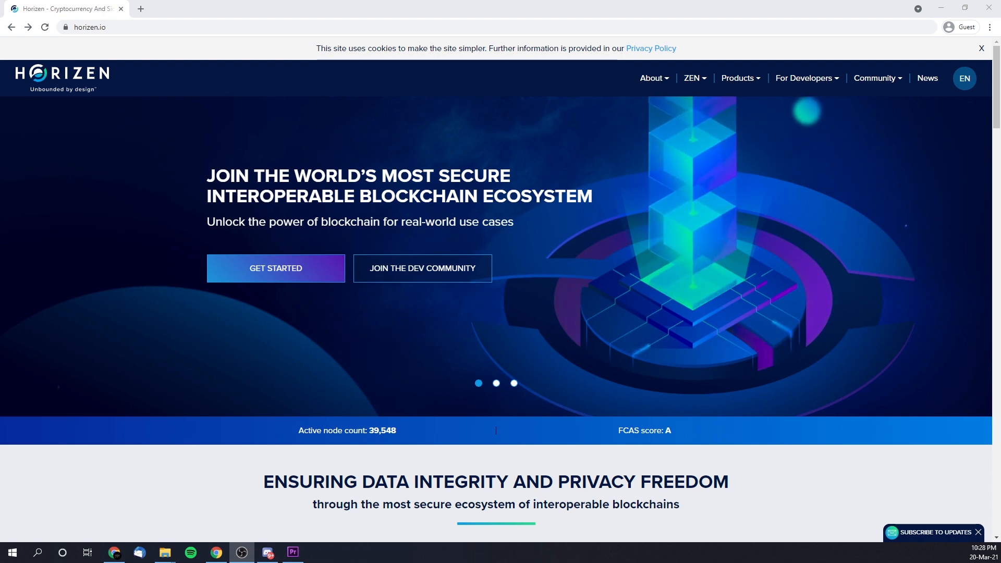
pyautogui.moveTo(97, 44)
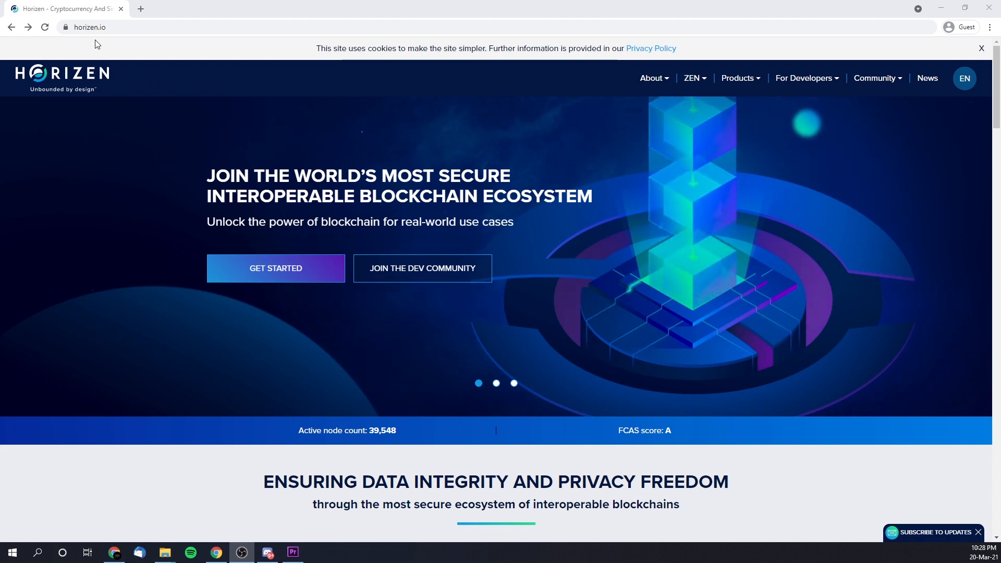
pyautogui.moveTo(741, 81)
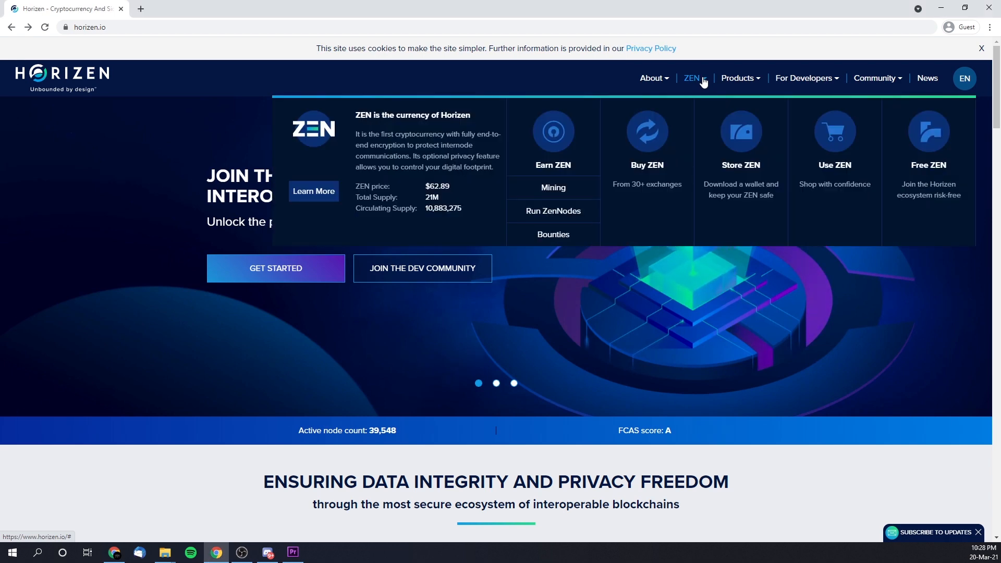
pyautogui.moveTo(740, 132)
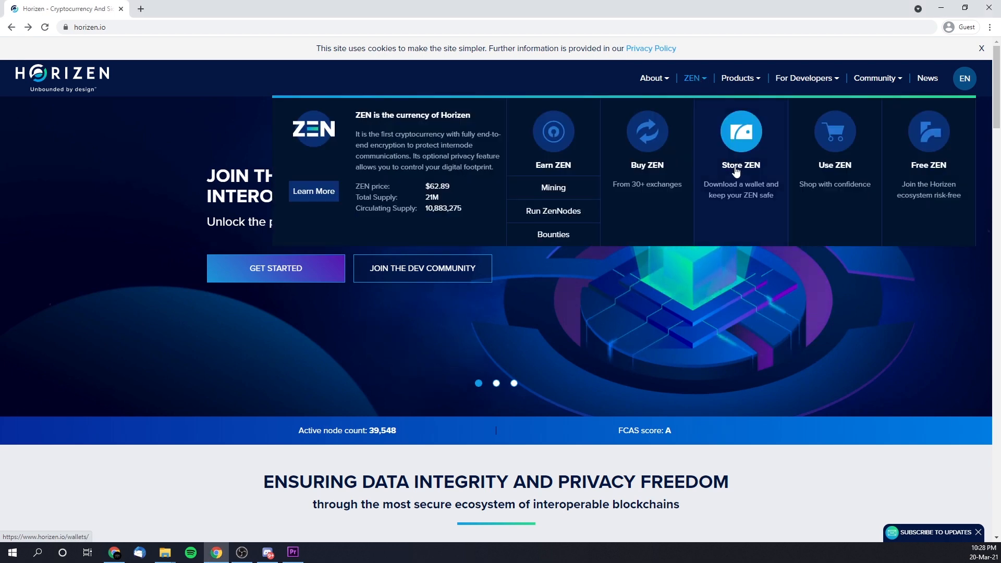
# Step: Start downloading the Windows and Mac Sphere by Horizen installers from the ZEN Wallets page
pyautogui.click(740, 165)
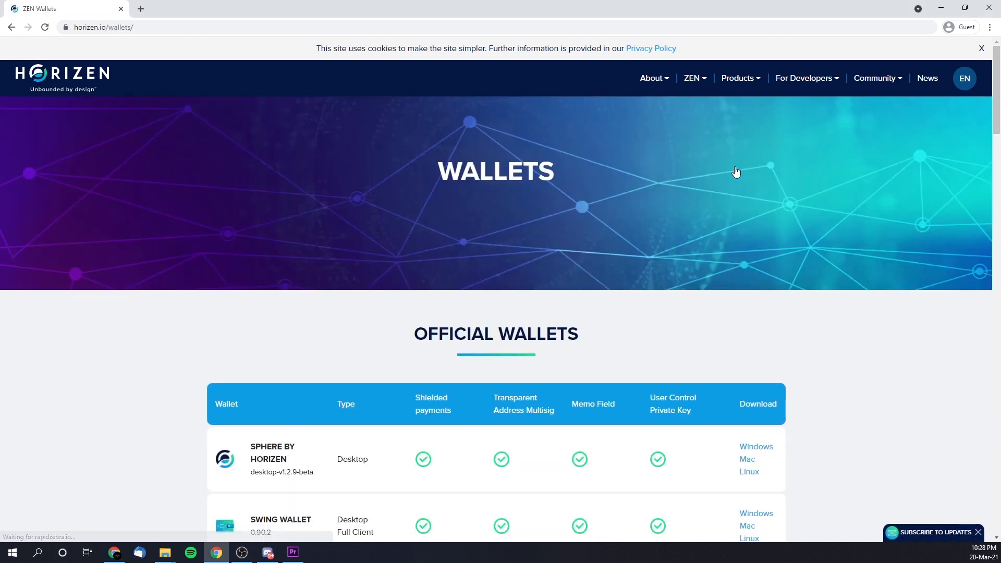
pyautogui.moveTo(756, 447)
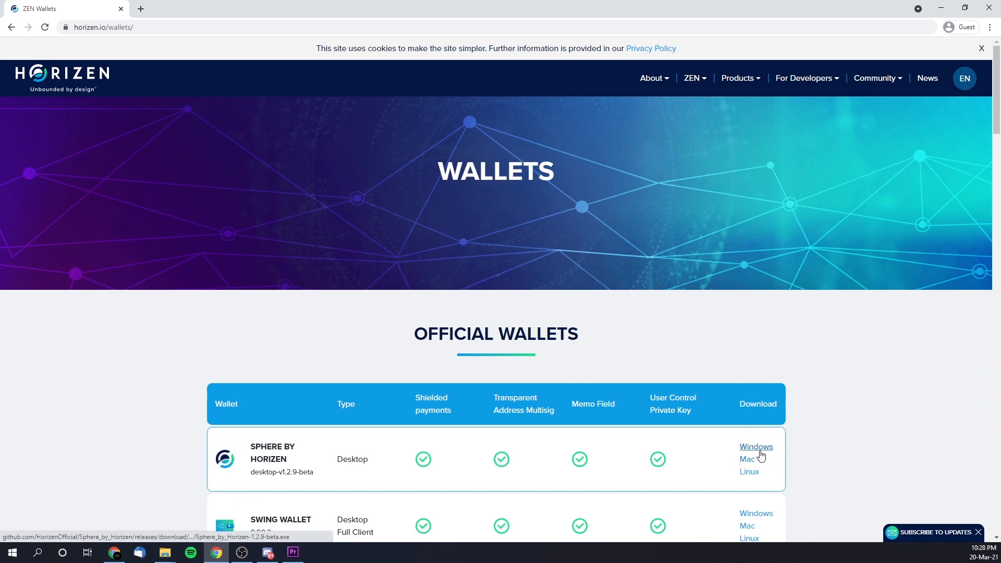
pyautogui.moveTo(748, 460)
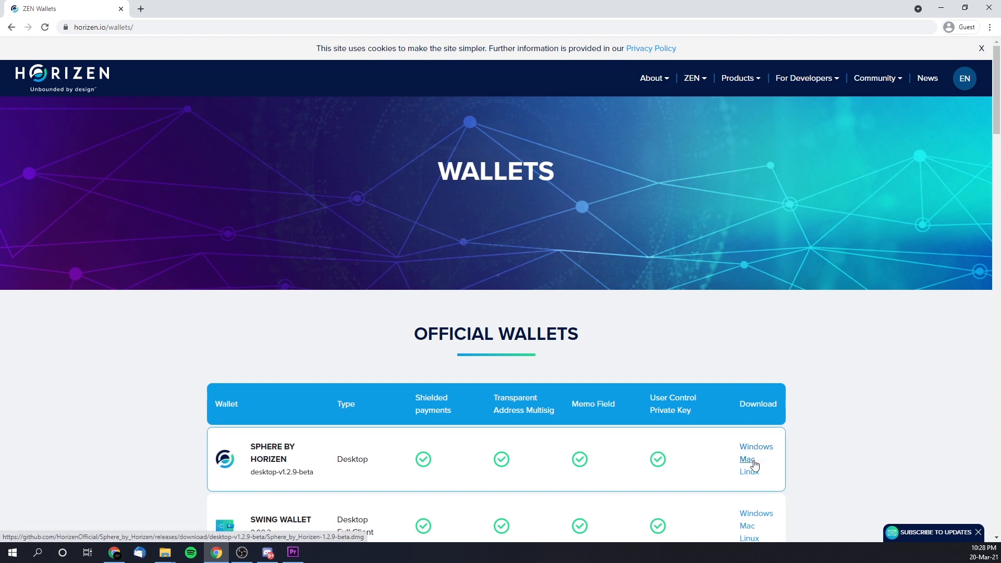
pyautogui.moveTo(749, 472)
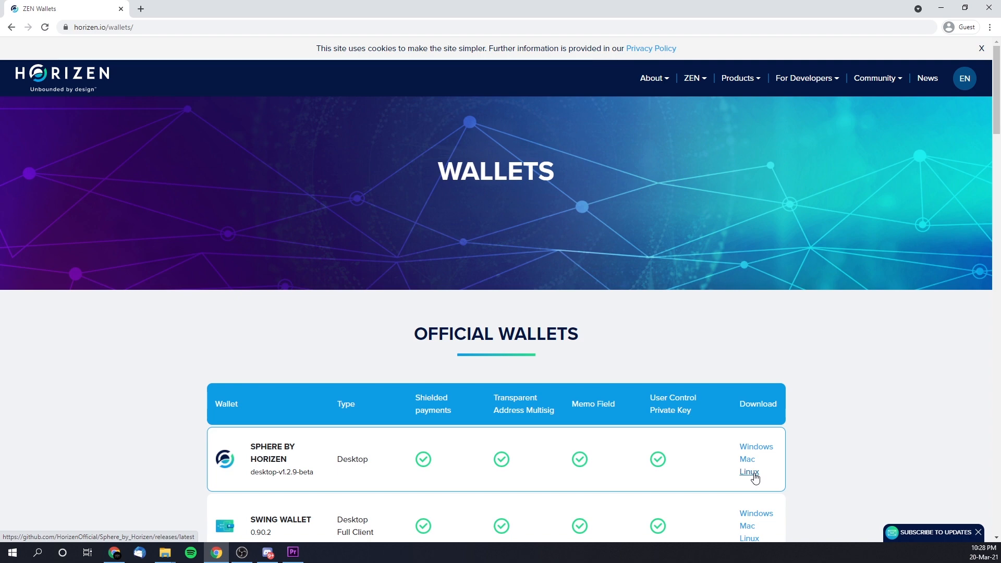
pyautogui.click(756, 446)
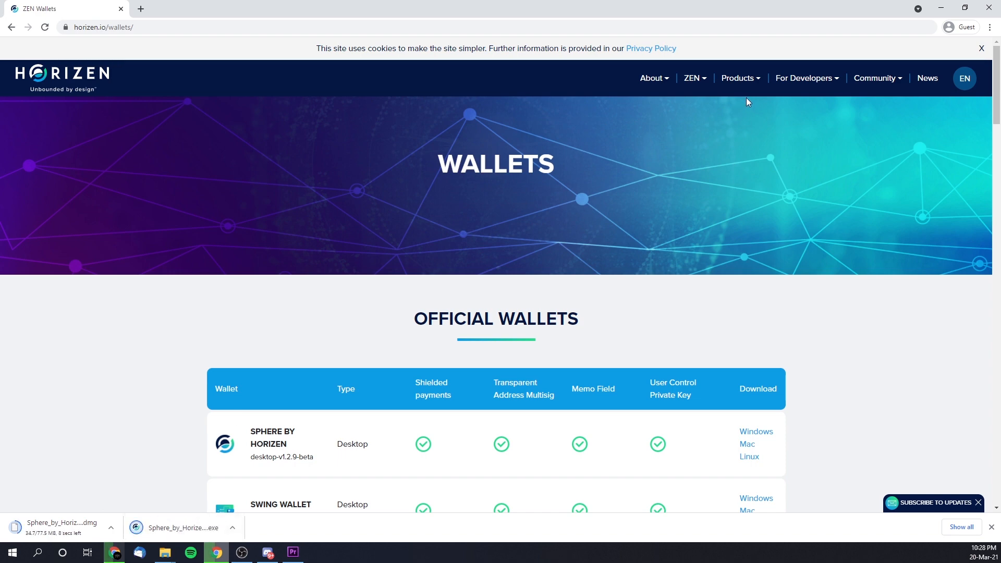
# Step: Navigate from the Products menu to the Sphere by Horizen product page
pyautogui.click(737, 77)
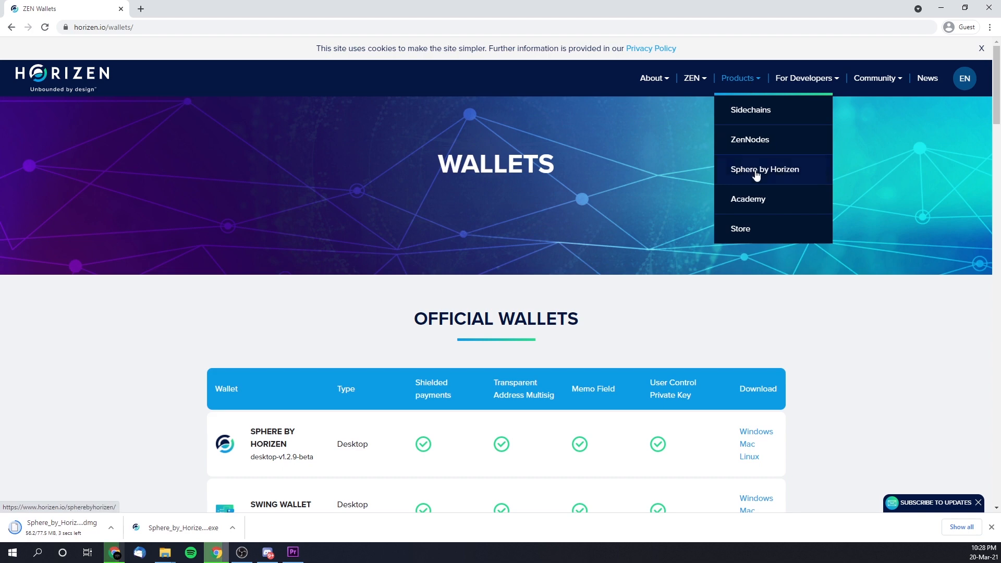
pyautogui.moveTo(783, 179)
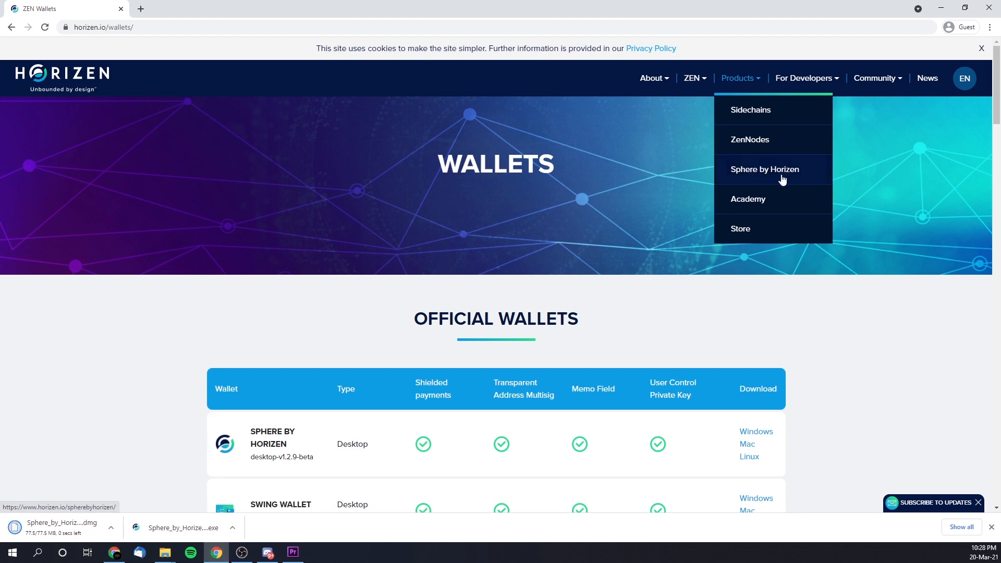
pyautogui.click(765, 169)
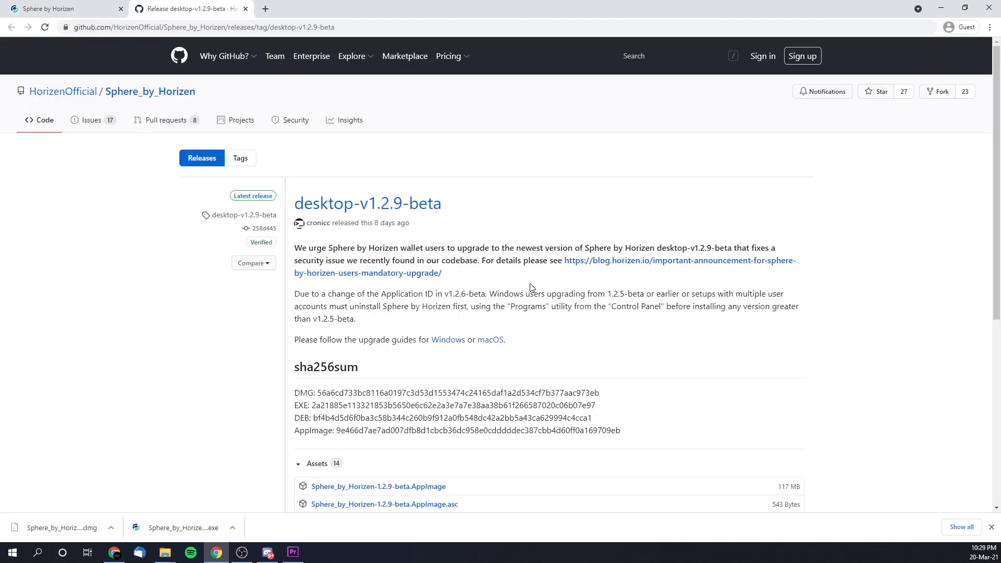
# Step: Scroll the desktop-v1.2.9-beta release page down to the sha256sum checksums and Assets list
pyautogui.scroll(-3)
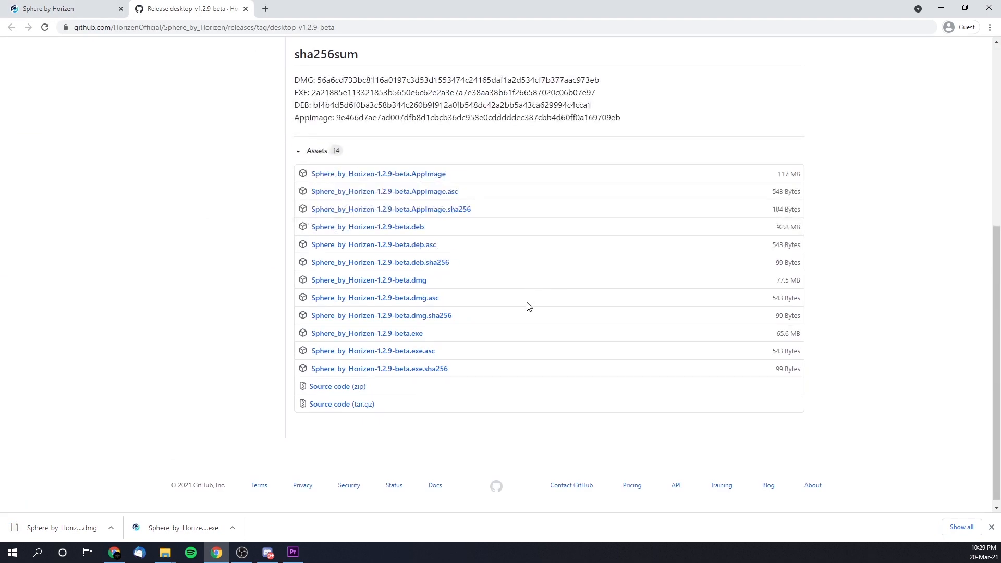
pyautogui.moveTo(505, 311)
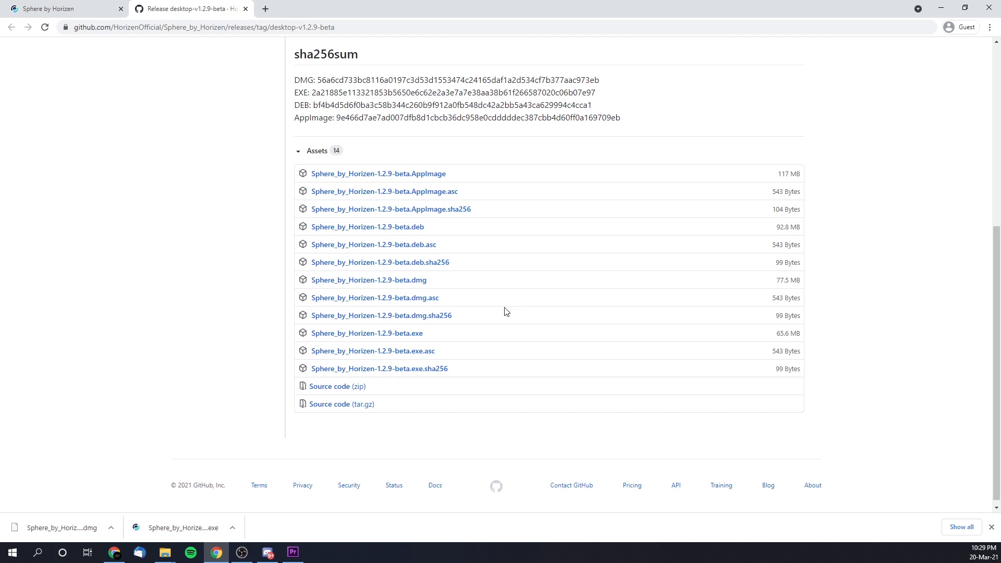
pyautogui.moveTo(410, 277)
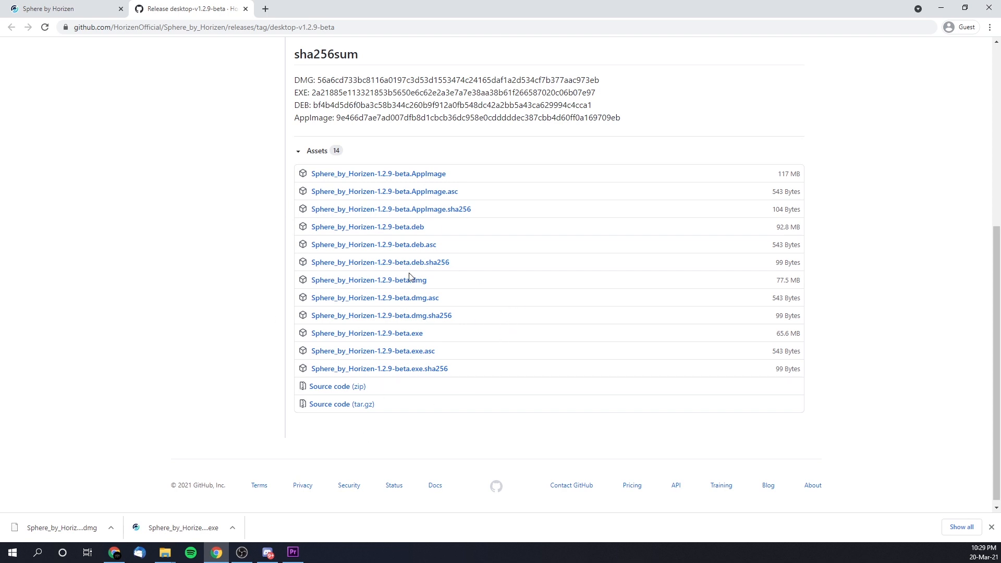
pyautogui.moveTo(433, 340)
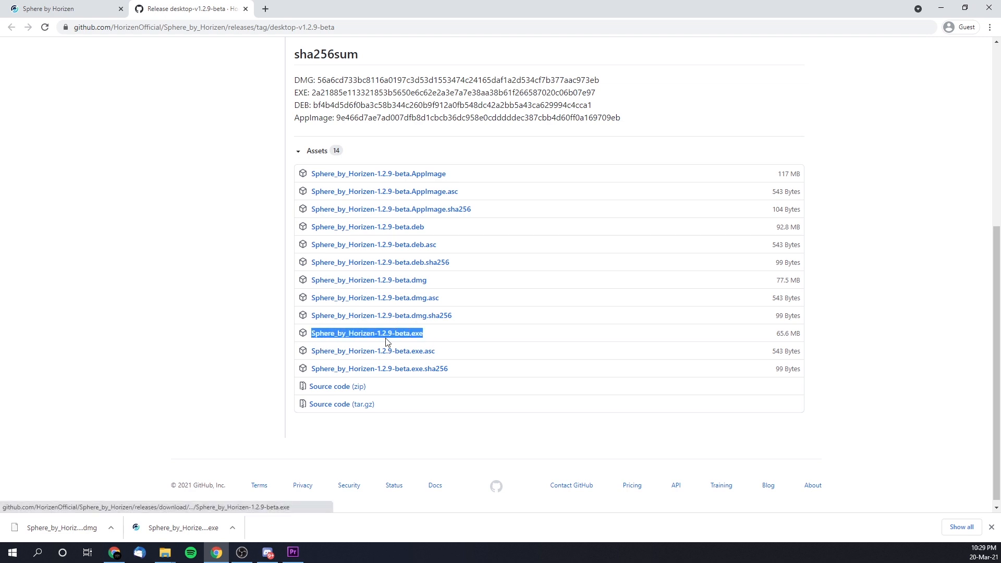
pyautogui.moveTo(422, 340)
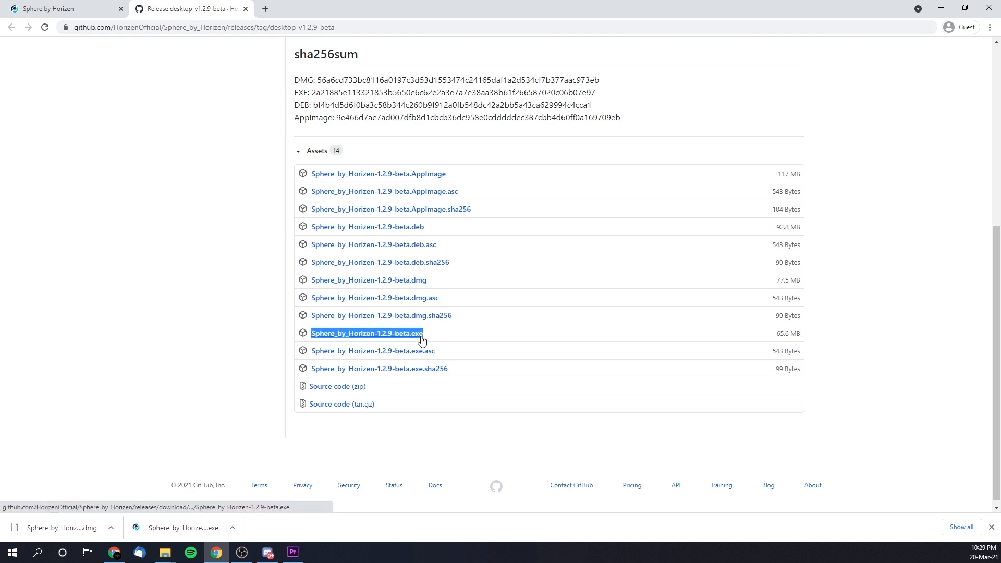
pyautogui.moveTo(439, 284)
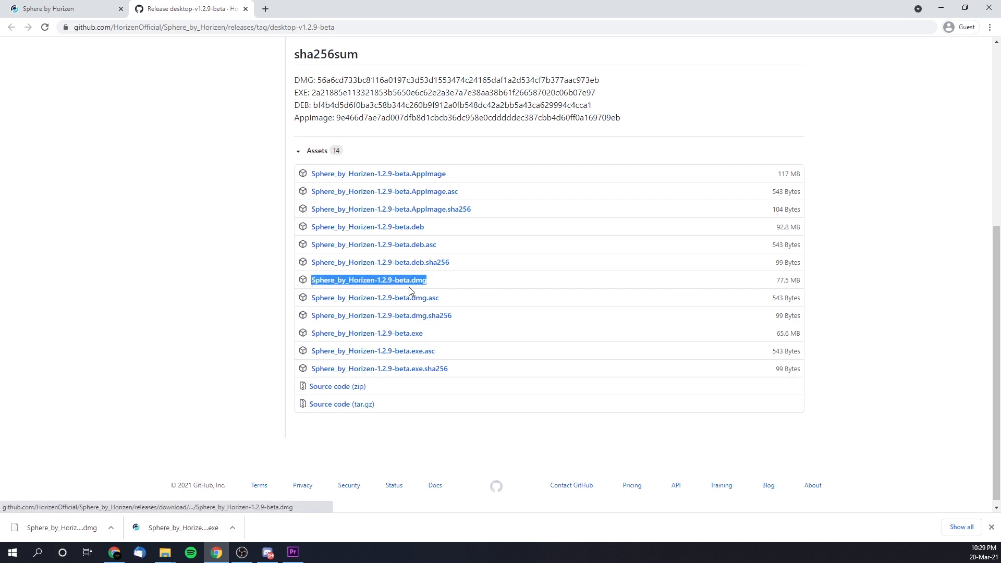
pyautogui.moveTo(418, 287)
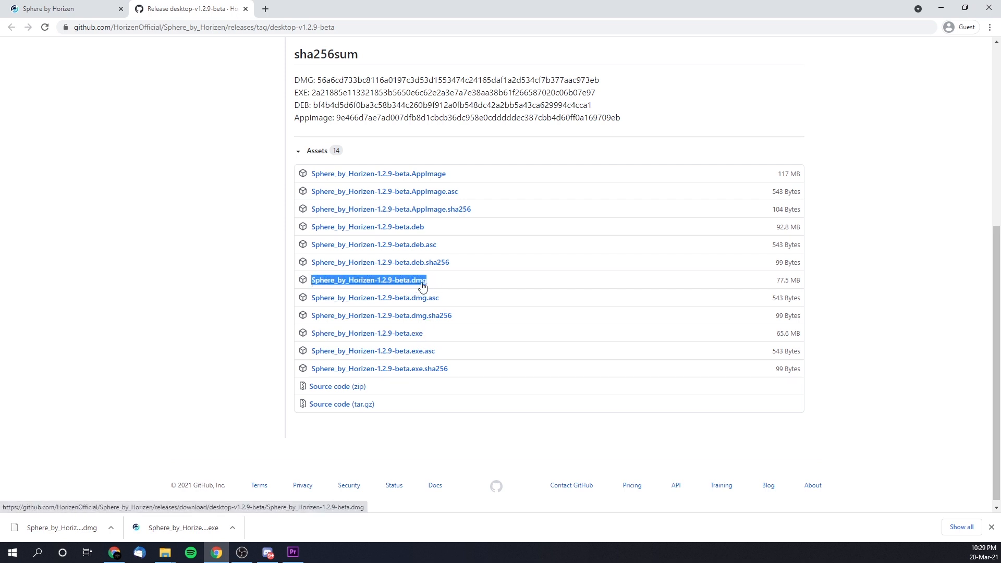
pyautogui.moveTo(219, 290)
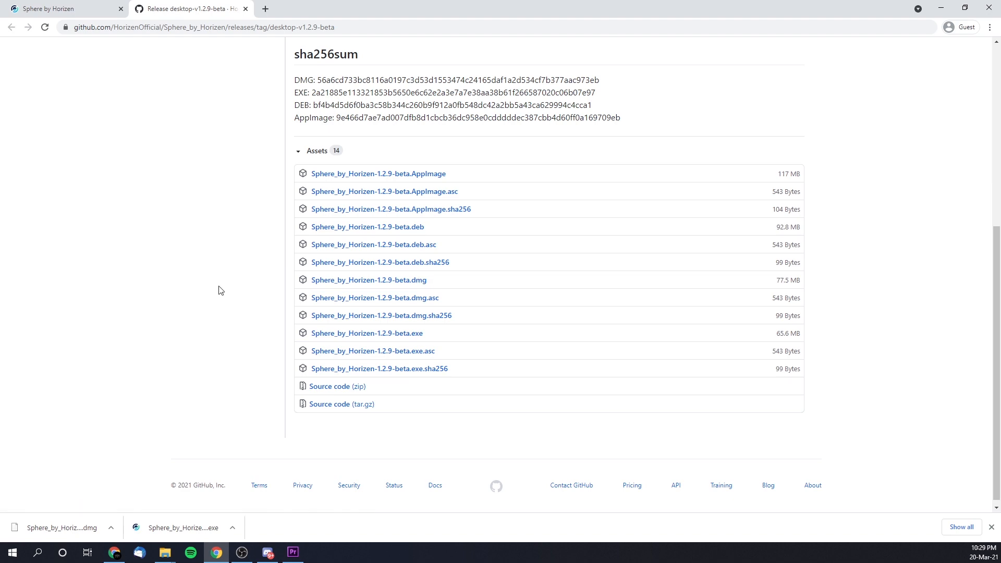
pyautogui.scroll(3)
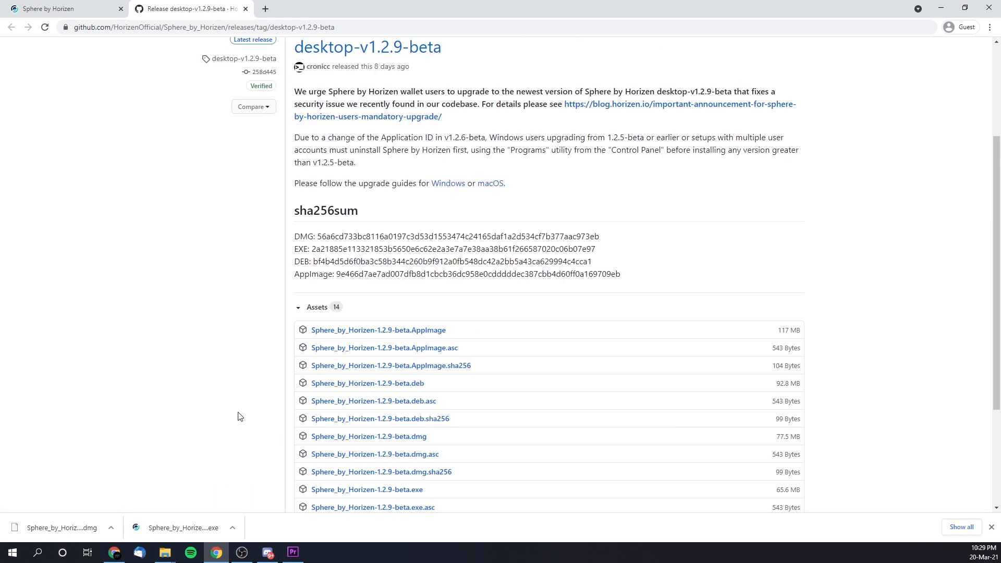
pyautogui.moveTo(308, 250)
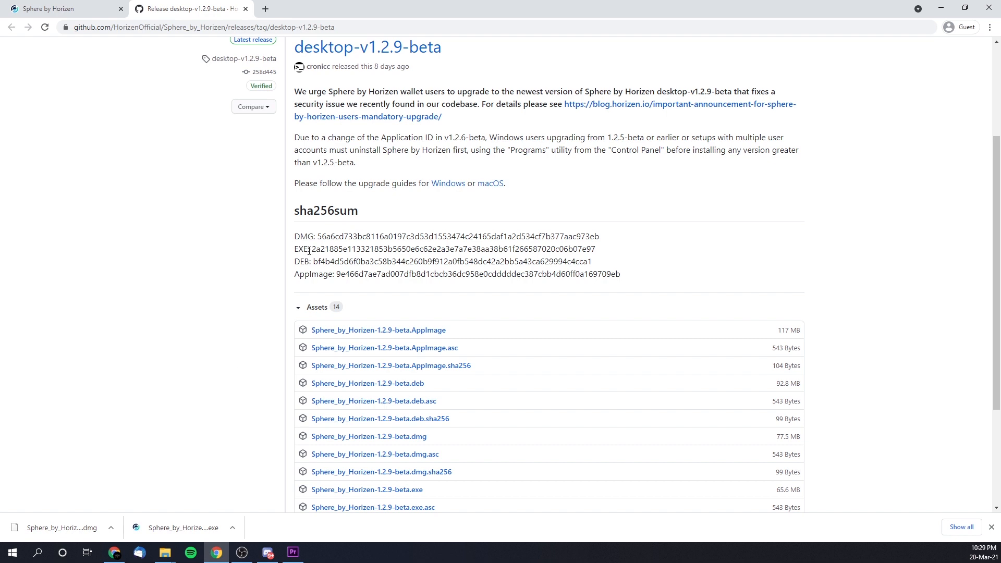
pyautogui.moveTo(367, 219)
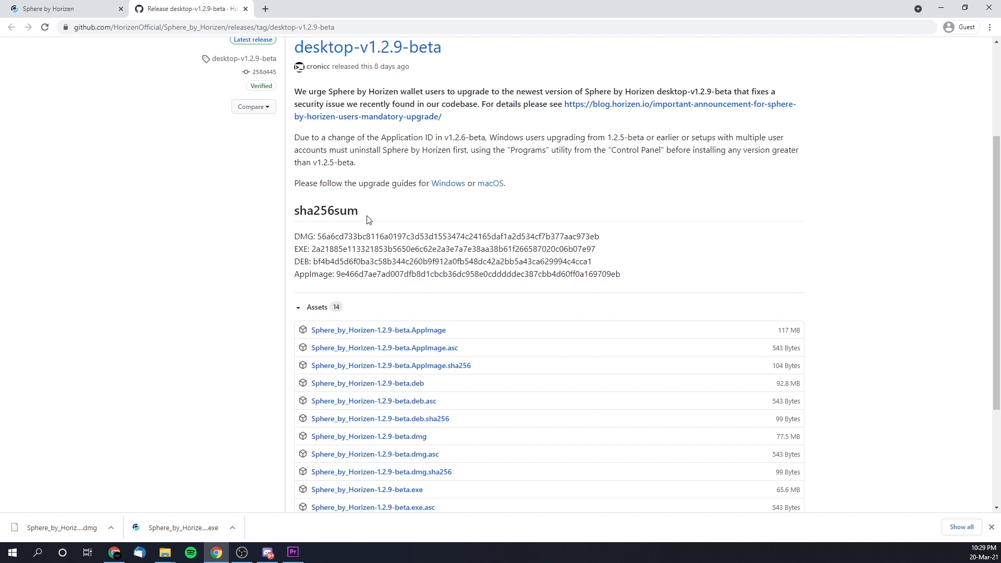
pyautogui.doubleClick(326, 210)
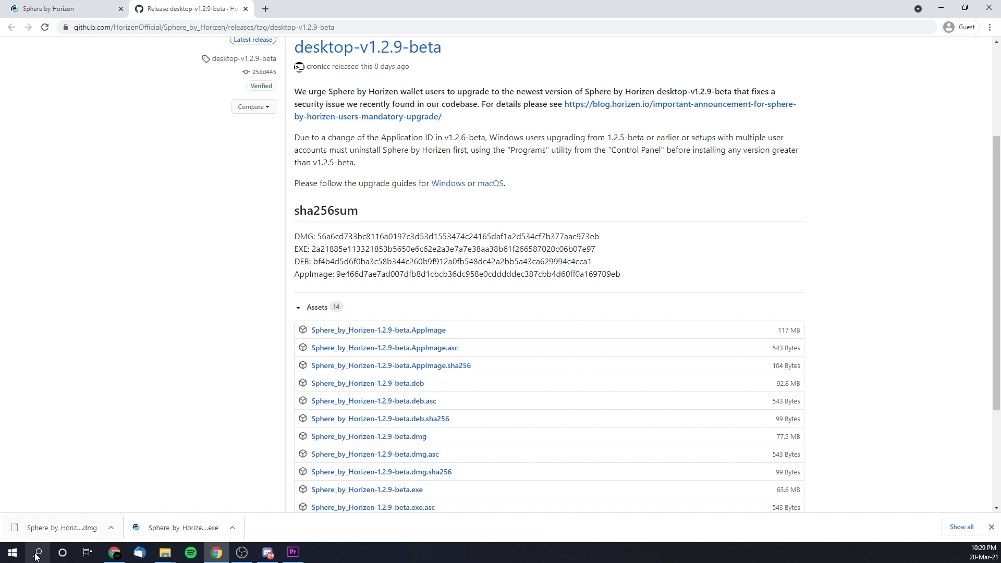
# Step: Launch Command Prompt from a Windows Search for 'cmd'
pyautogui.write('cmd')
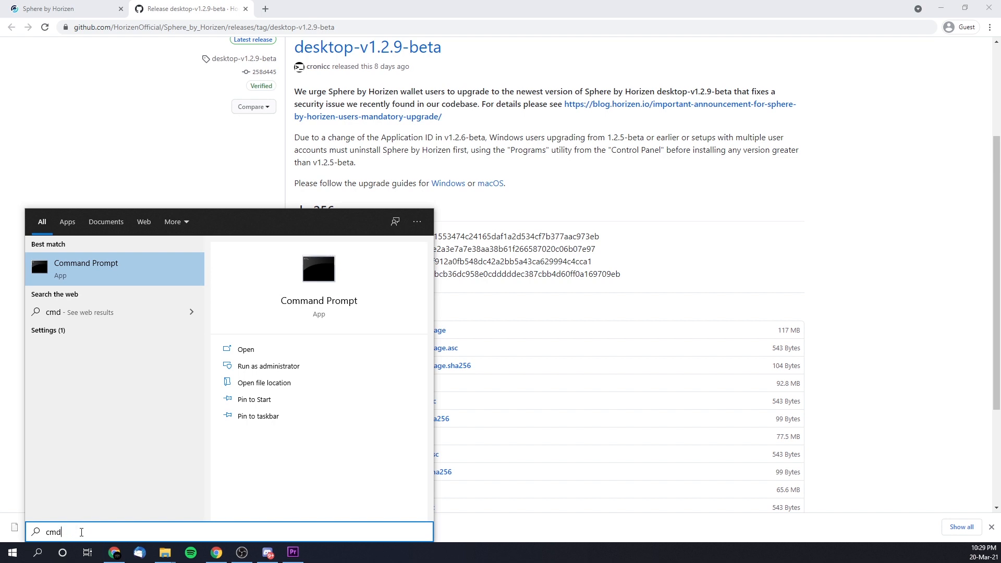
pyautogui.click(245, 349)
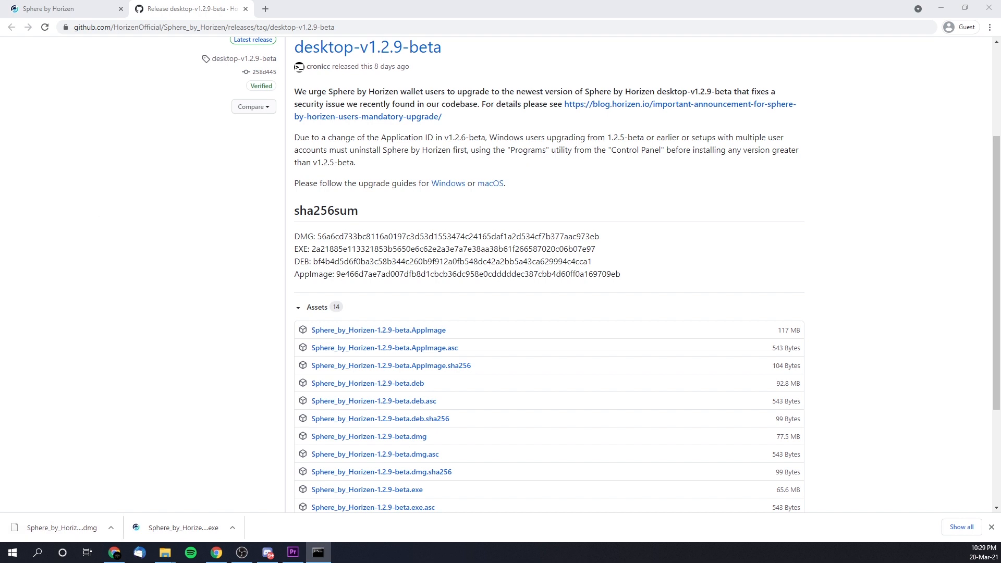
# Step: Run certutil -hashfile on the downloaded Sphere_by_Horizen-1.2.9-beta installer with SHA256
pyautogui.click(318, 553)
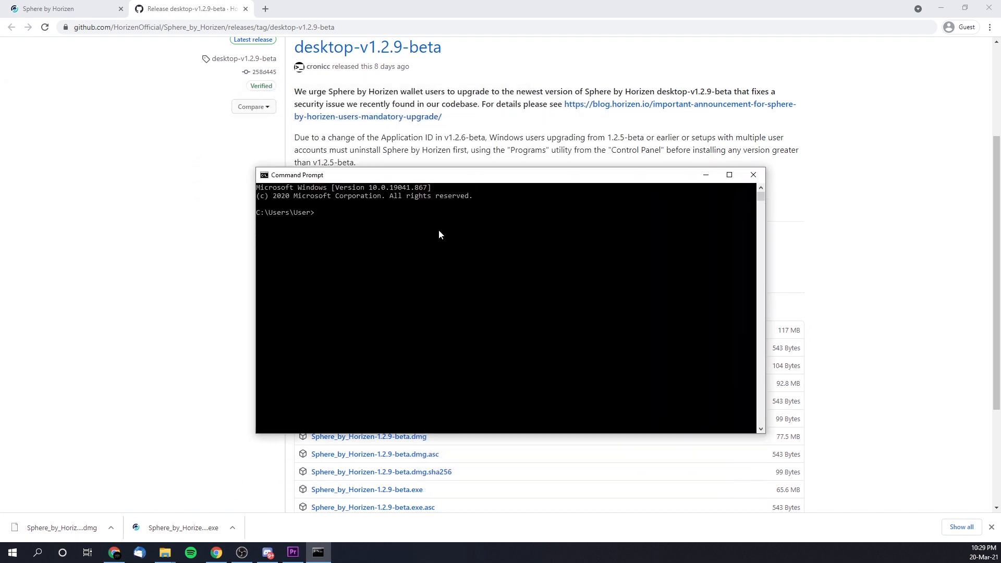
pyautogui.moveTo(386, 273)
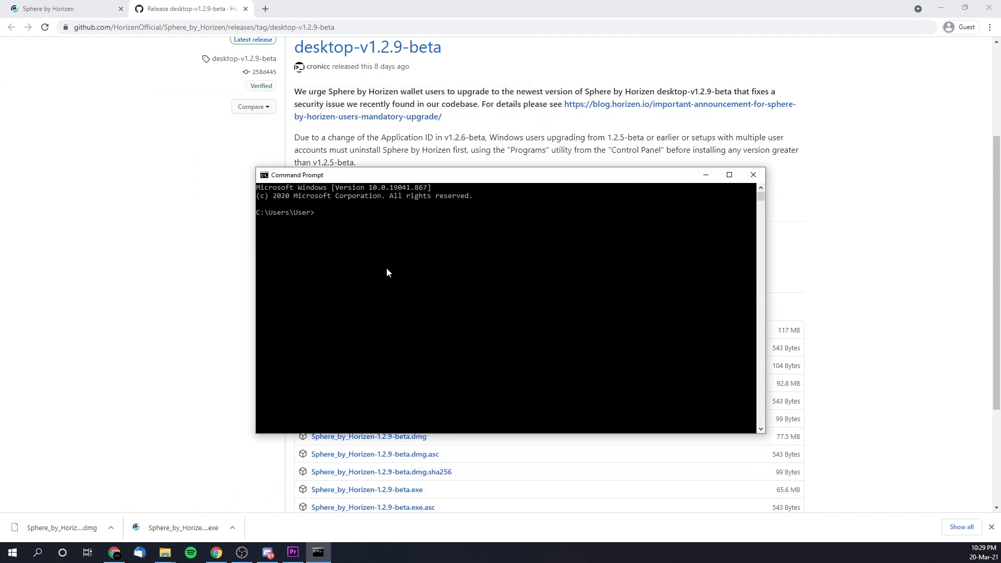
pyautogui.write('certut')
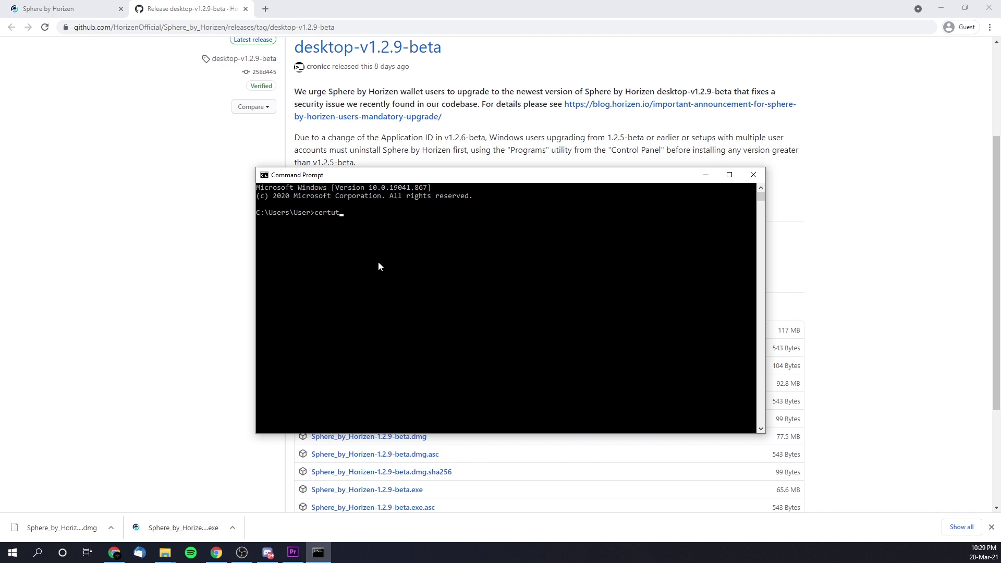
pyautogui.write('il -')
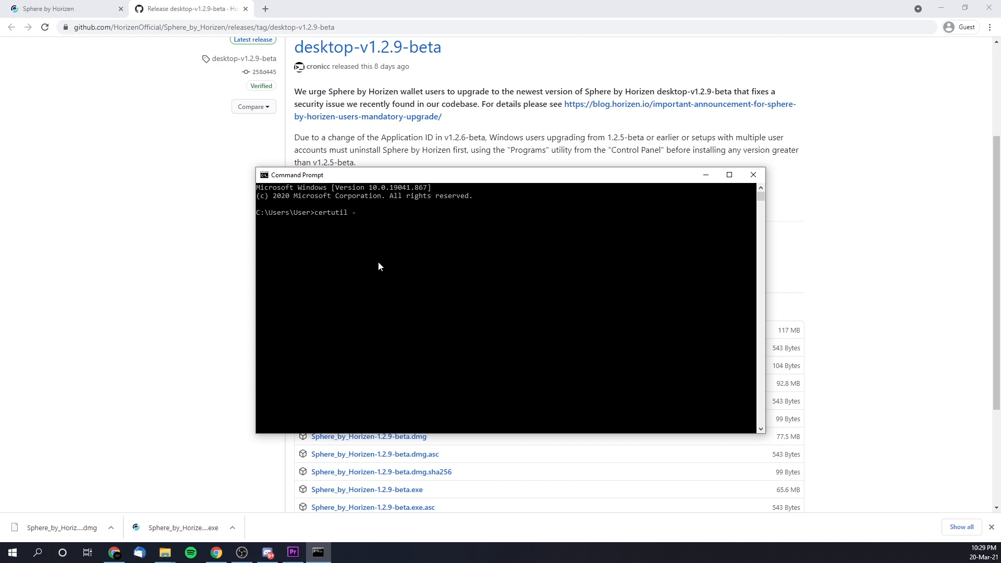
pyautogui.write('hashfile')
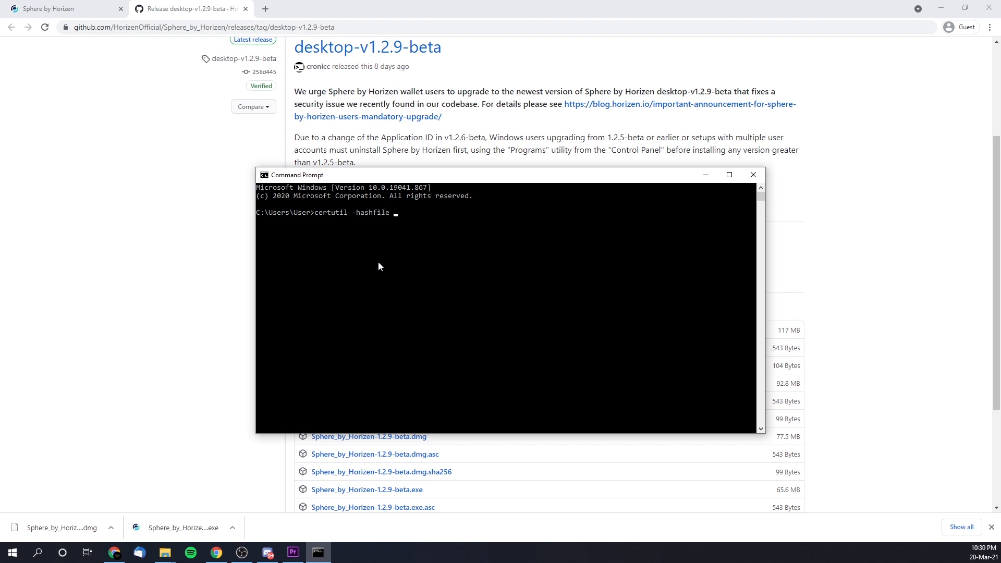
pyautogui.moveTo(364, 272)
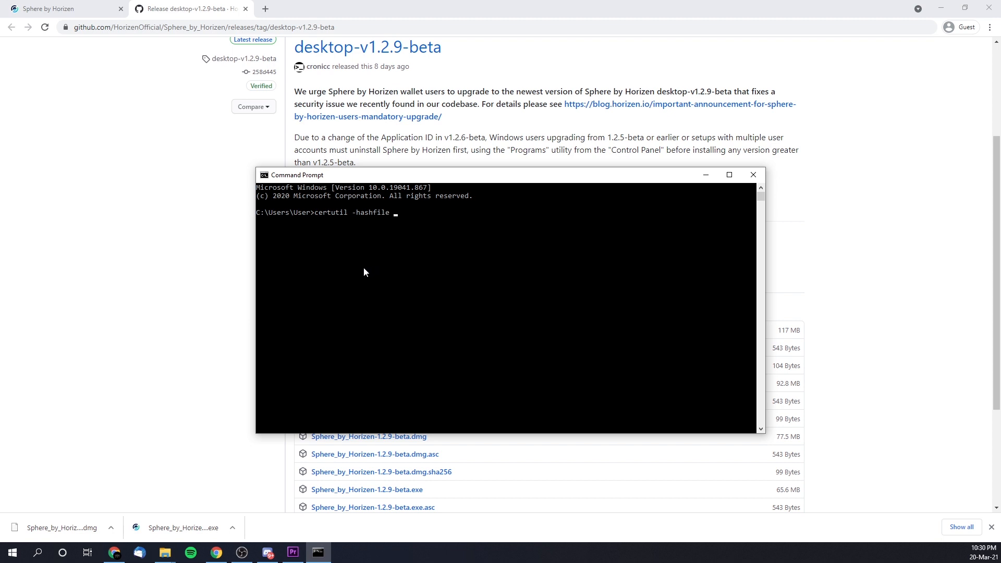
pyautogui.moveTo(358, 279)
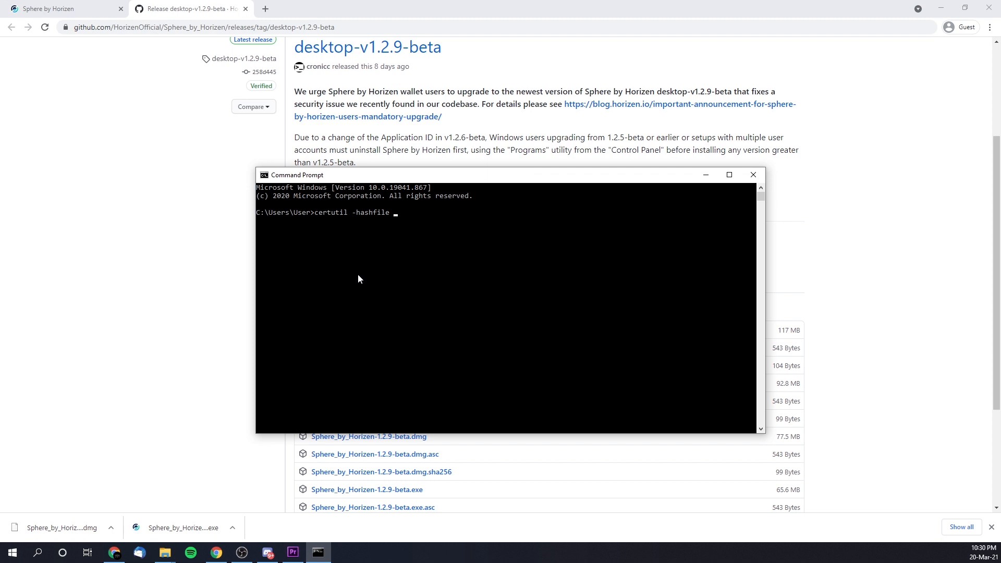
pyautogui.moveTo(400, 222)
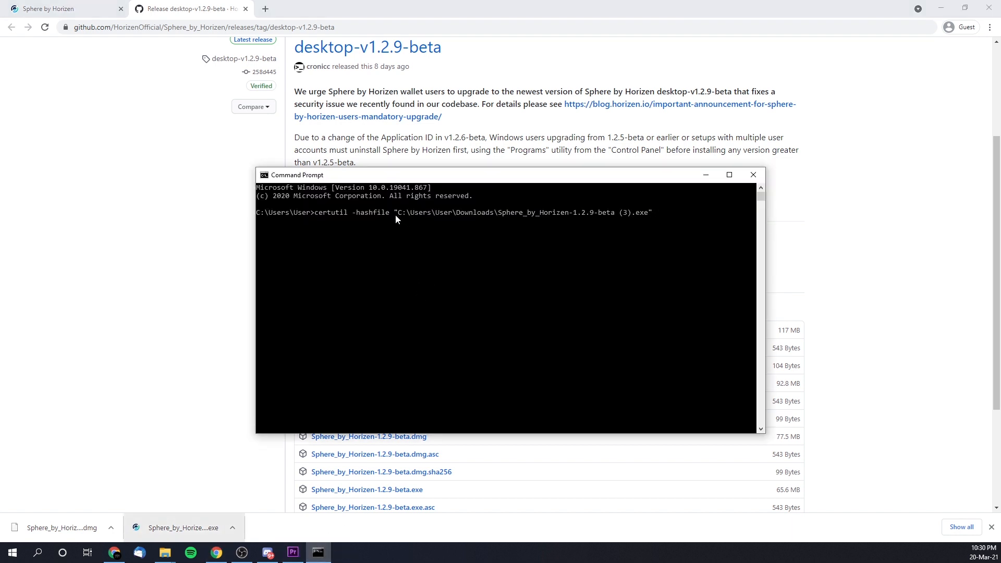
pyautogui.write('SHA256')
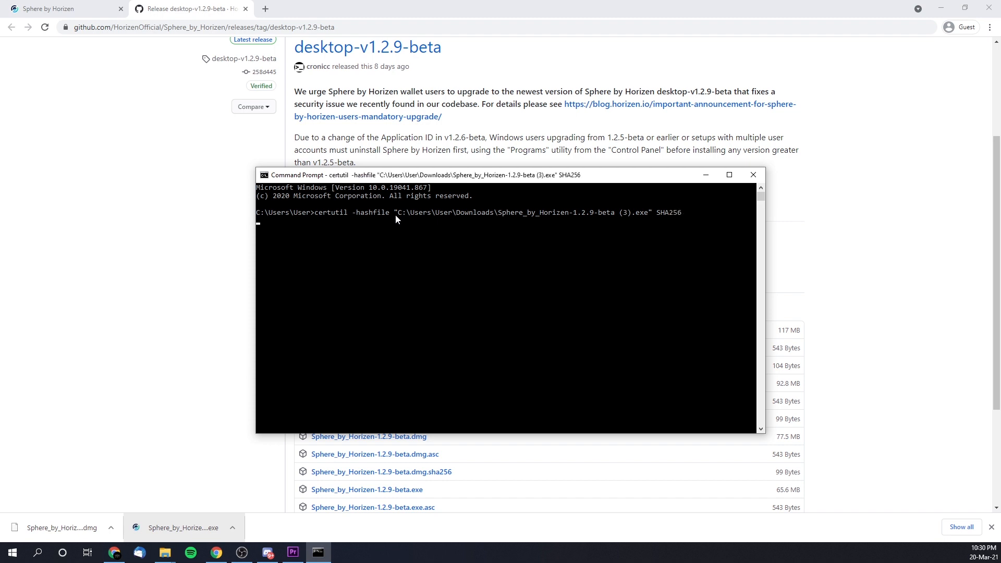
pyautogui.press('Return')
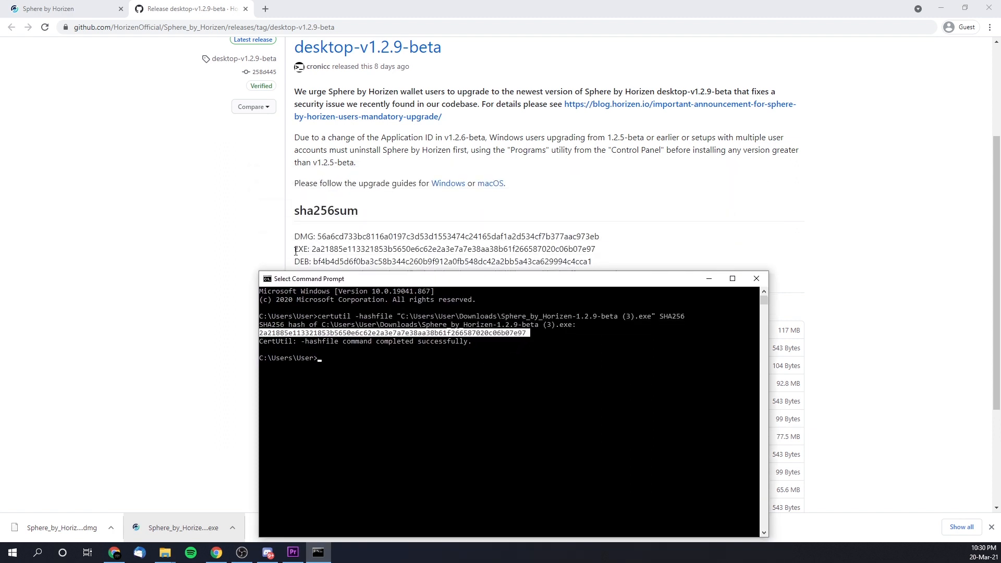
pyautogui.moveTo(568, 248)
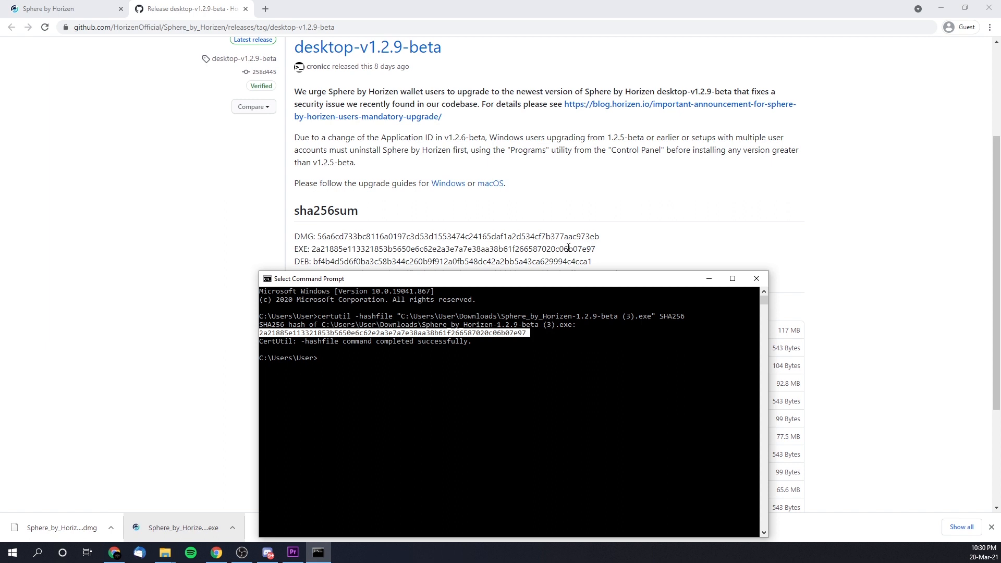
pyautogui.moveTo(605, 254)
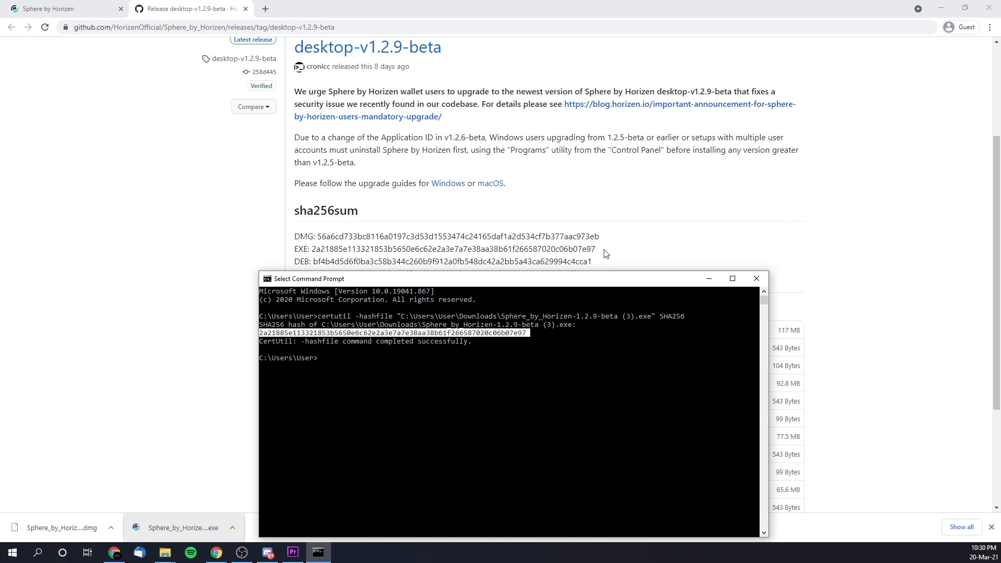
pyautogui.moveTo(527, 370)
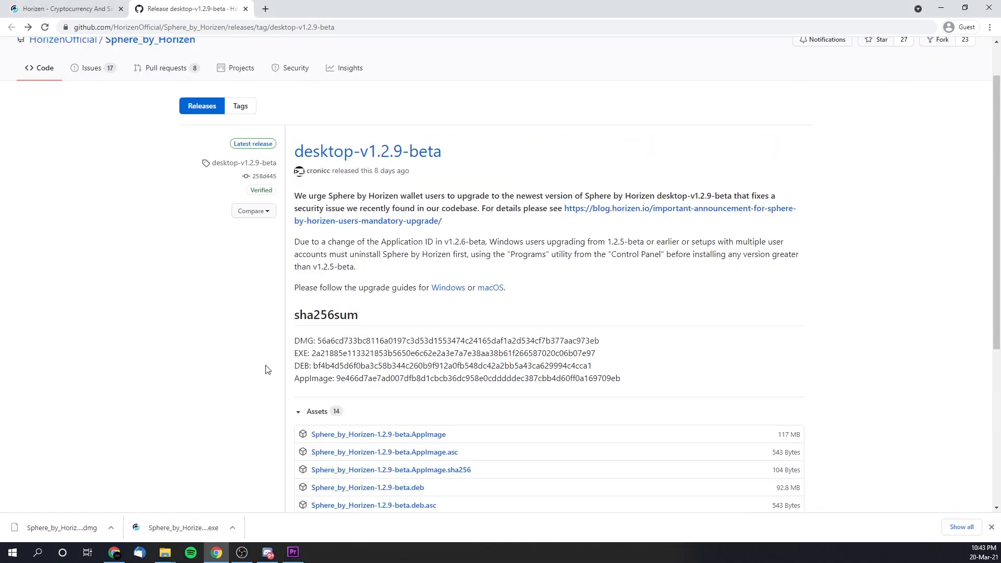
pyautogui.moveTo(611, 392)
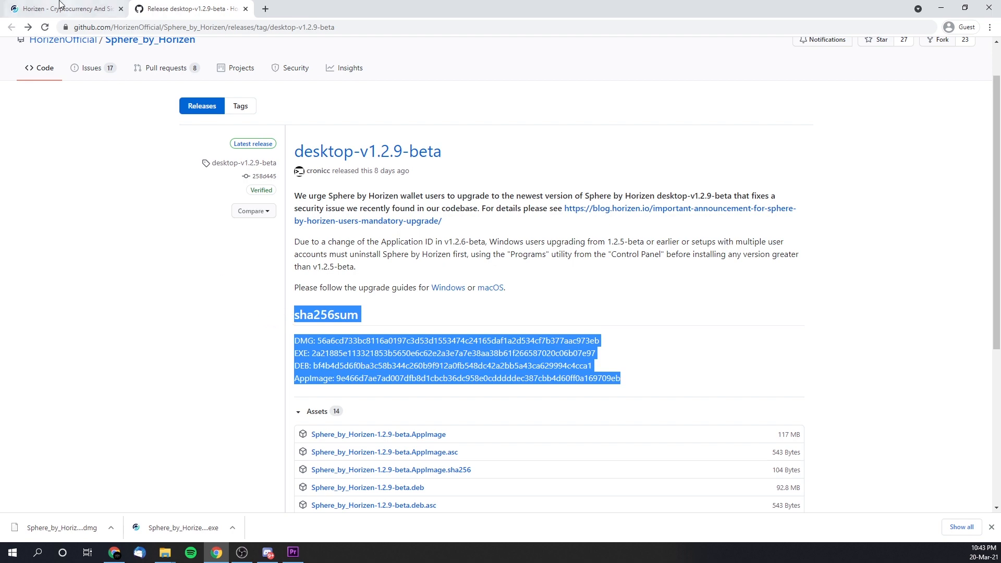
# Step: Reach the Horizen service desk help portal via the website's Community > Support link
pyautogui.click(64, 8)
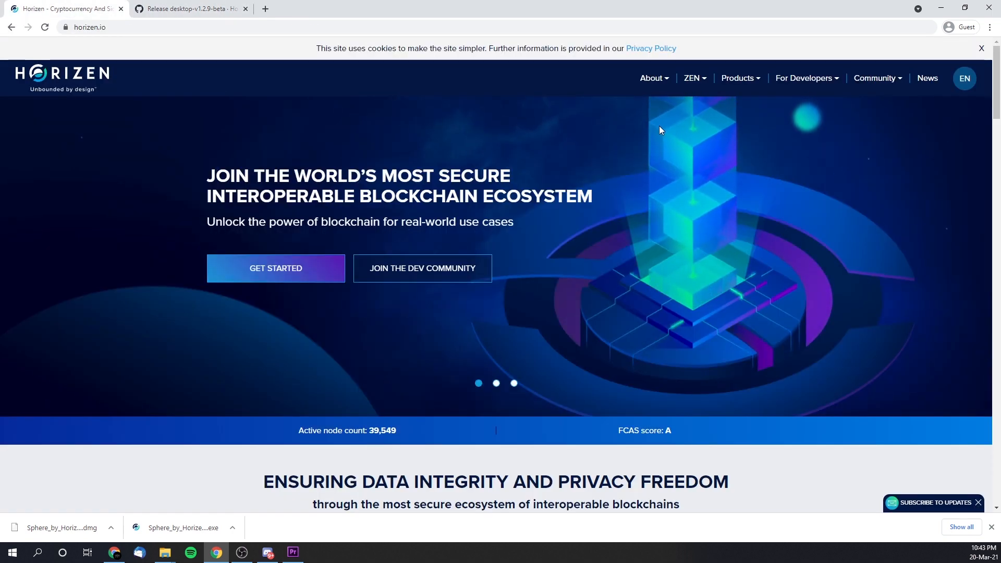
pyautogui.click(876, 78)
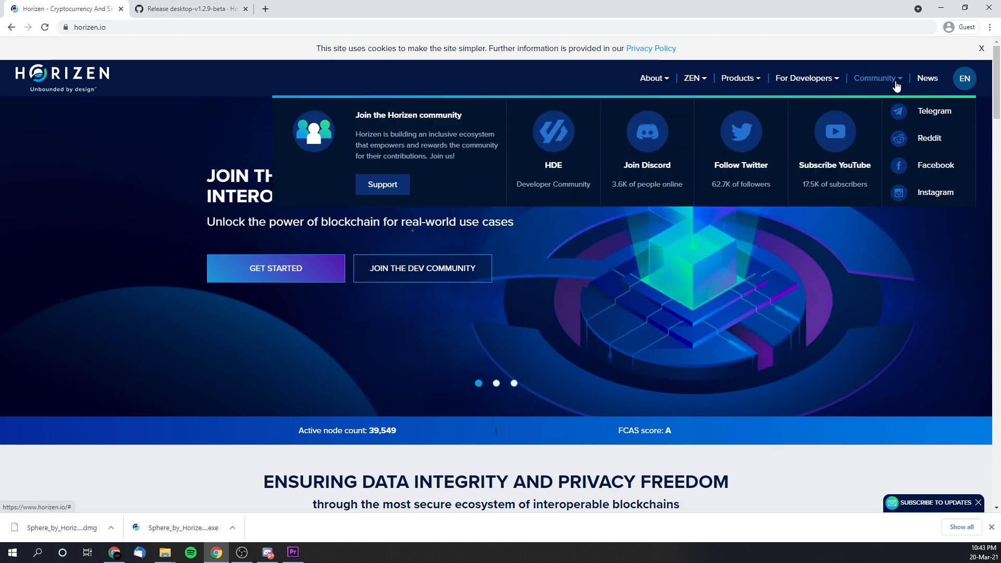
pyautogui.click(382, 184)
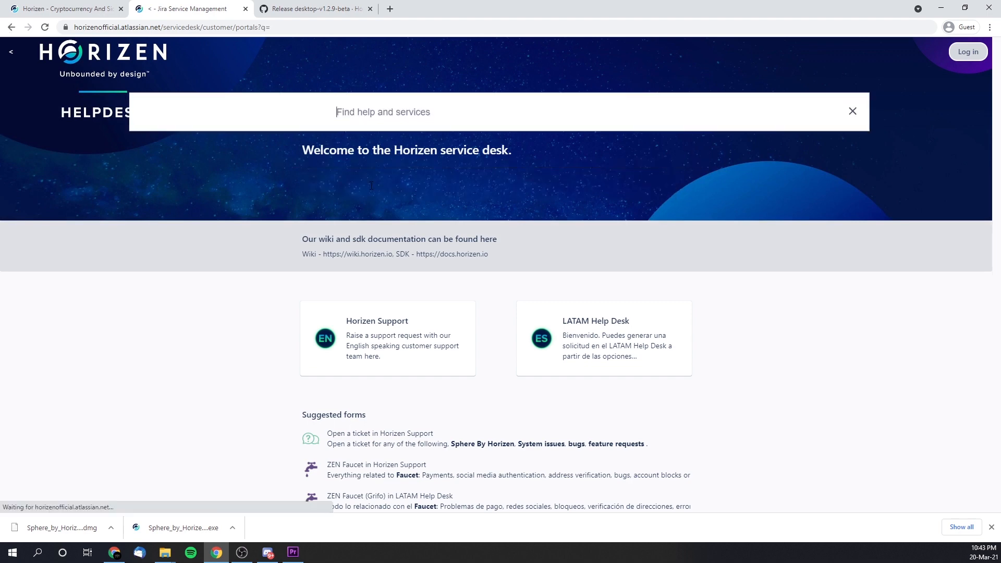
# Step: Search the help desk for 'SHA256' and open the Checksums And Sphere by Horizen article
pyautogui.write('SHA25')
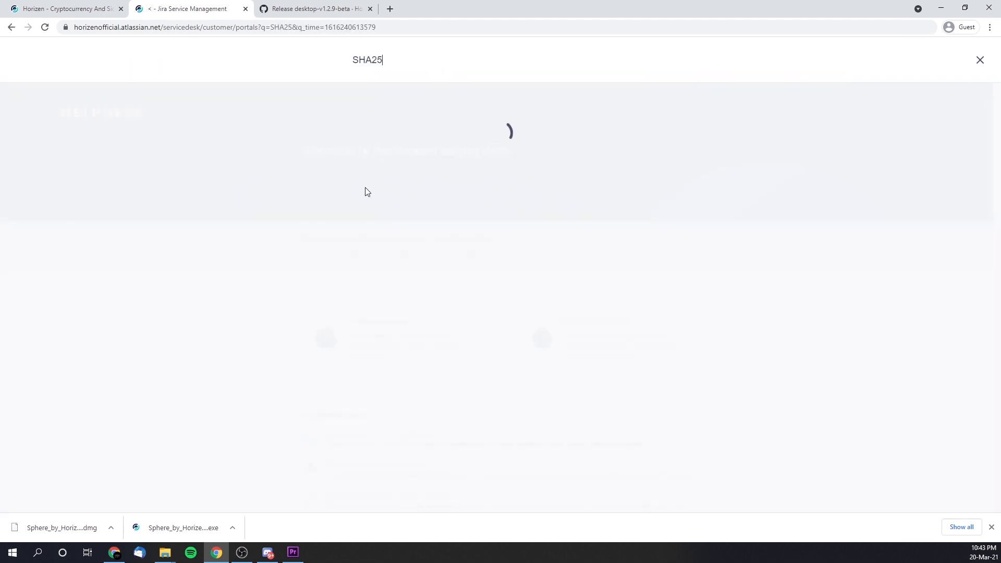
pyautogui.write('6')
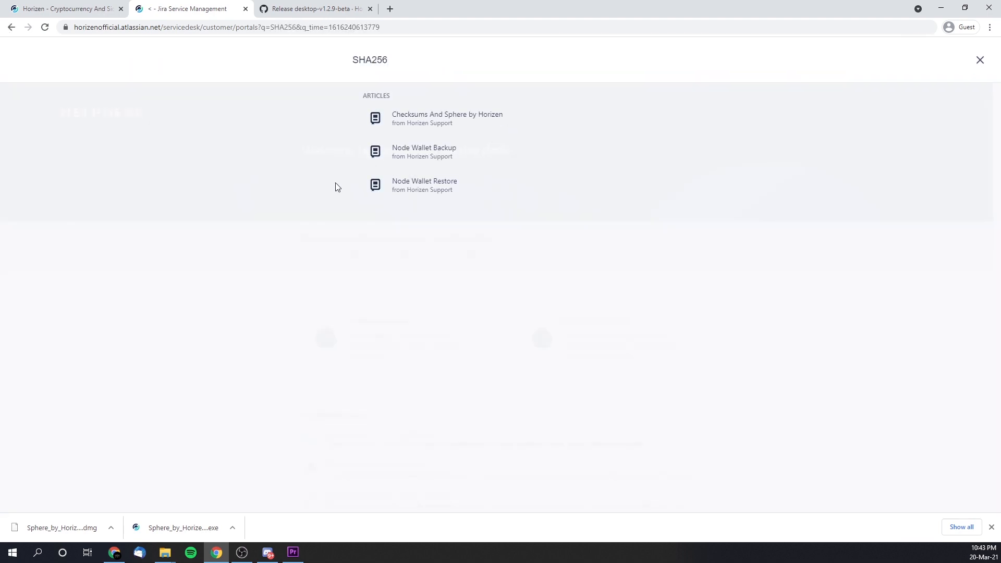
pyautogui.moveTo(431, 122)
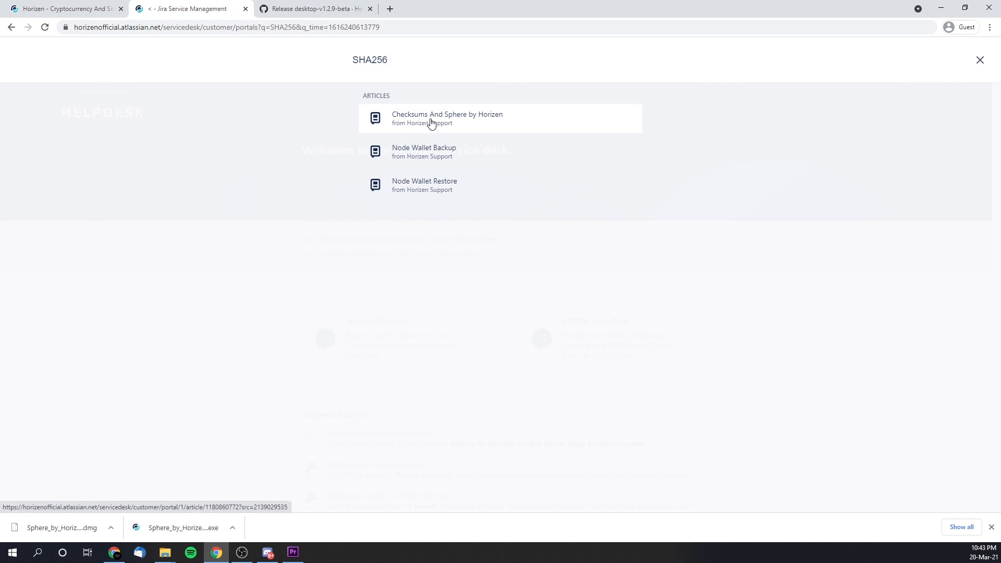
pyautogui.click(447, 118)
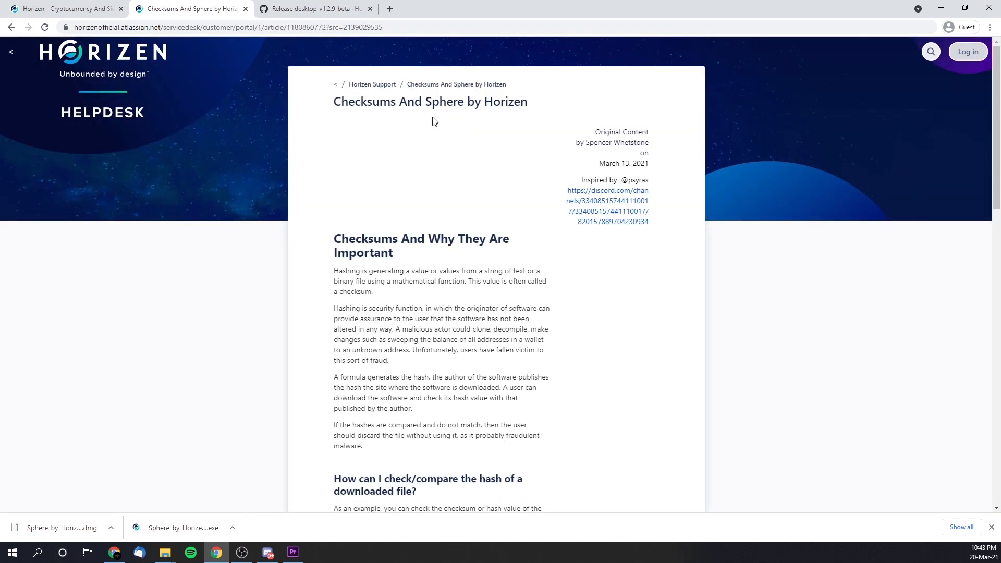
# Step: Read through the Checksums article on comparing download hashes, then return to the release page
pyautogui.scroll(-3)
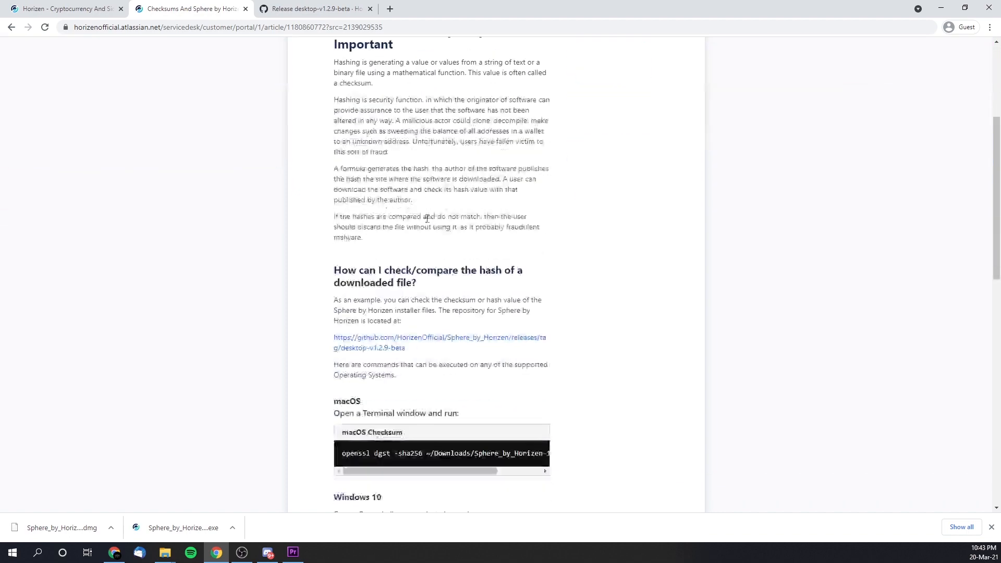
pyautogui.scroll(-3)
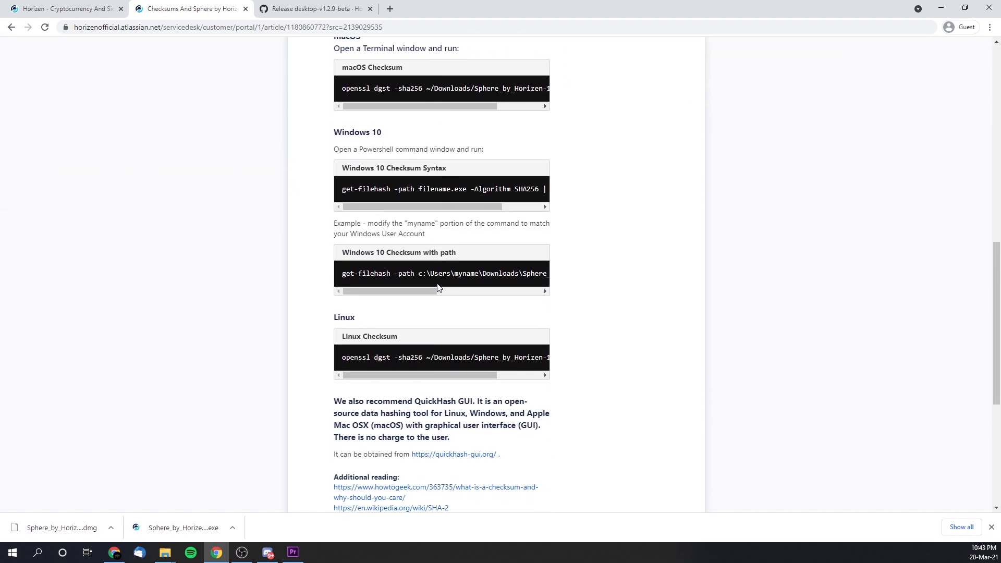
pyautogui.scroll(3)
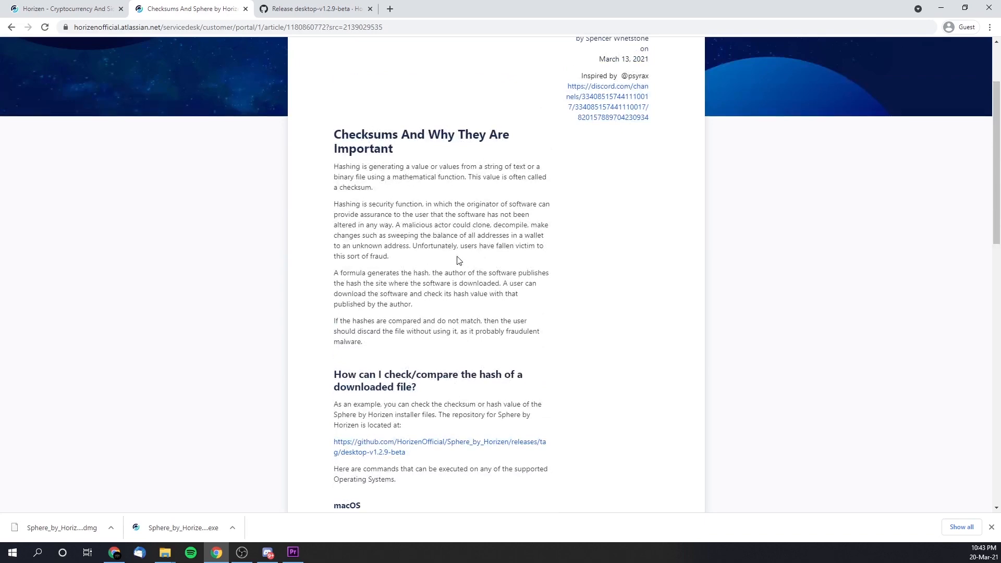
pyautogui.click(439, 446)
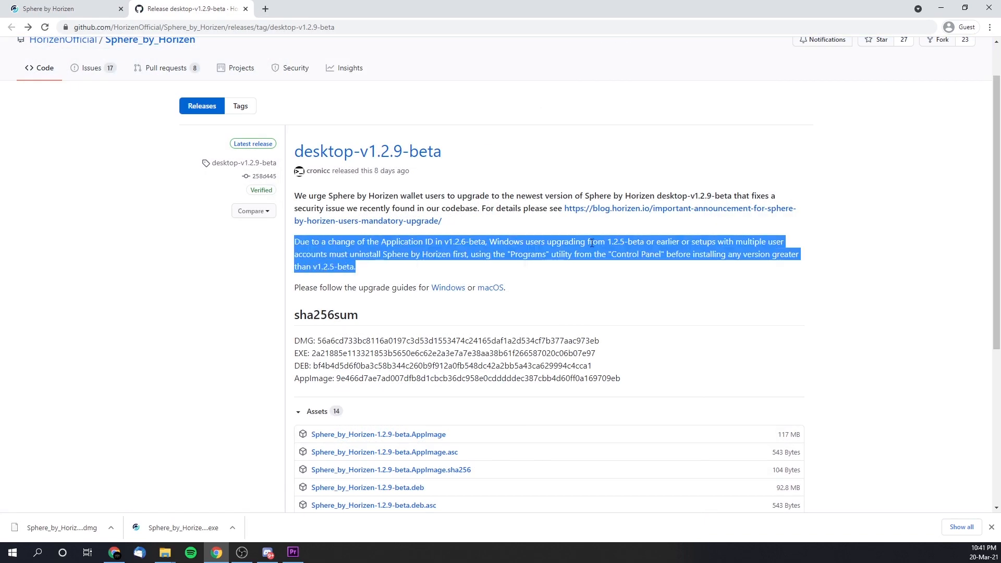
pyautogui.moveTo(599, 250)
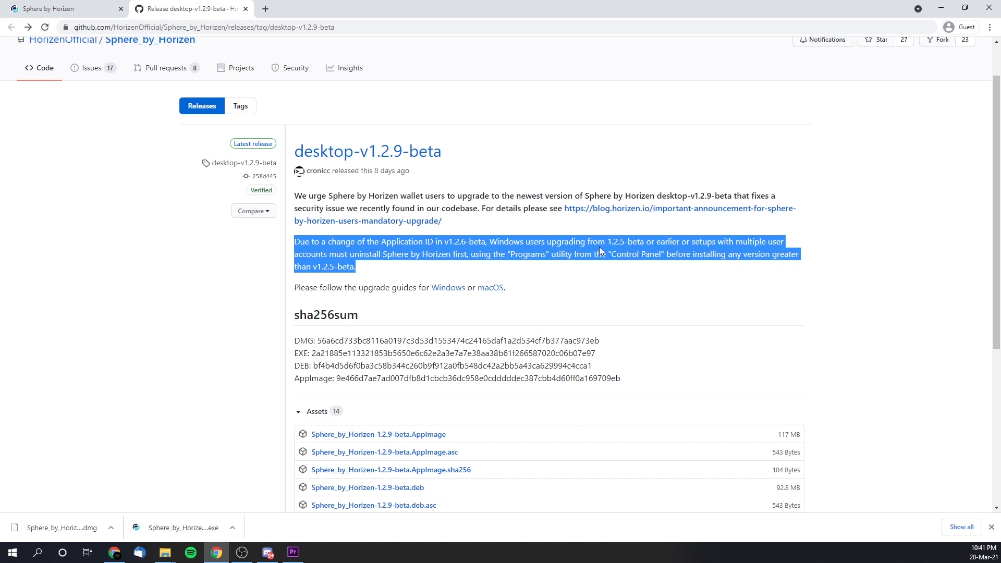
pyautogui.moveTo(618, 254)
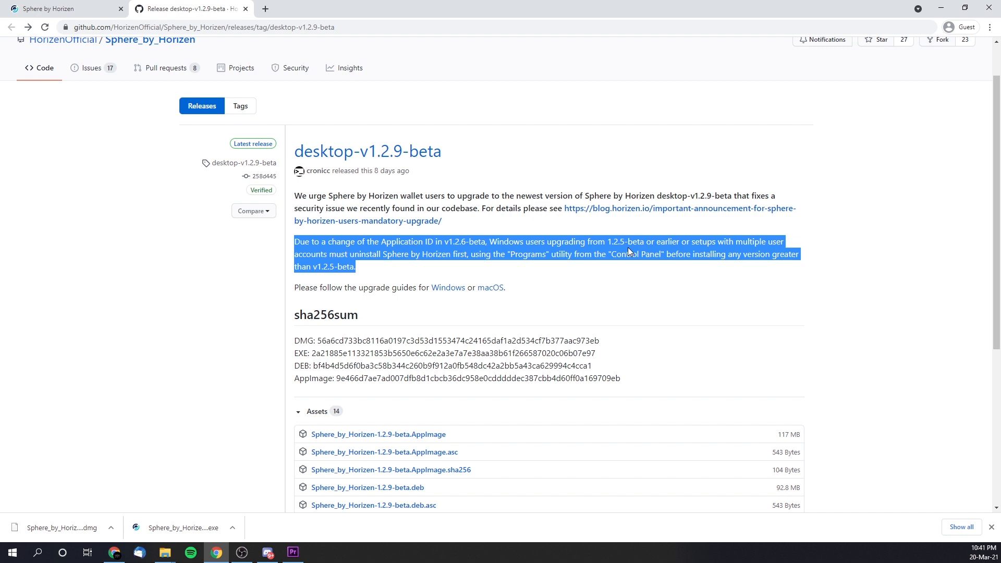
pyautogui.moveTo(442, 265)
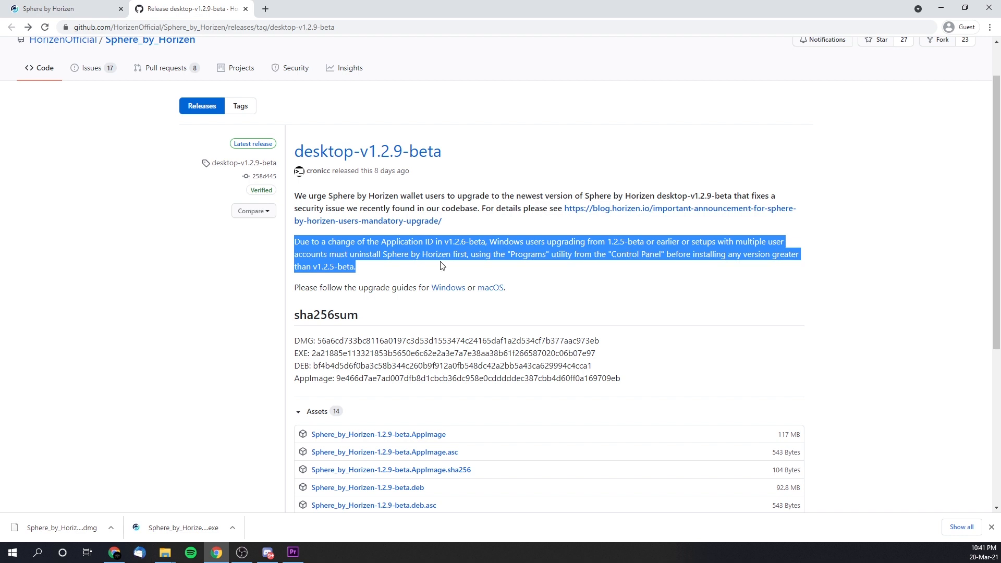
pyautogui.moveTo(504, 265)
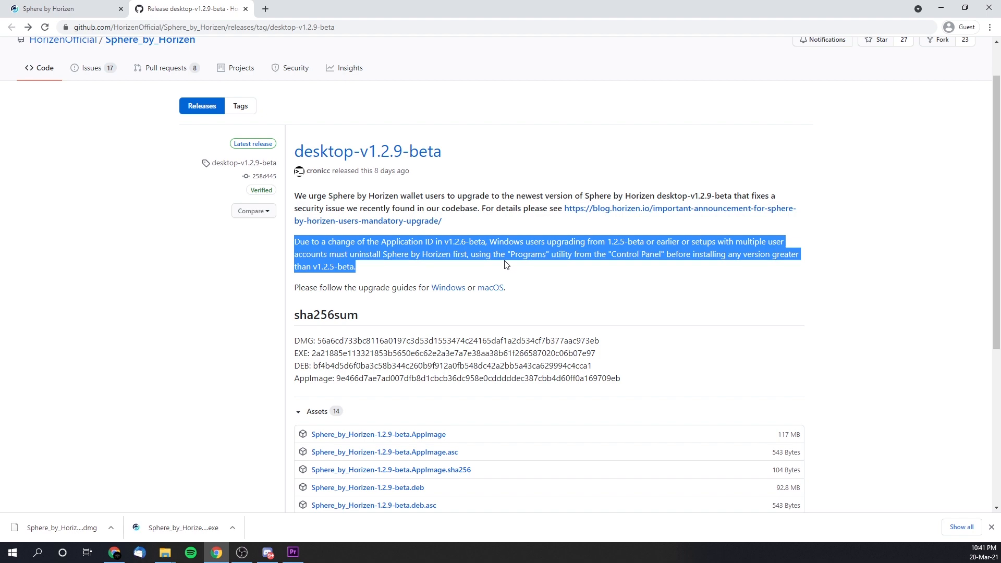
pyautogui.moveTo(429, 269)
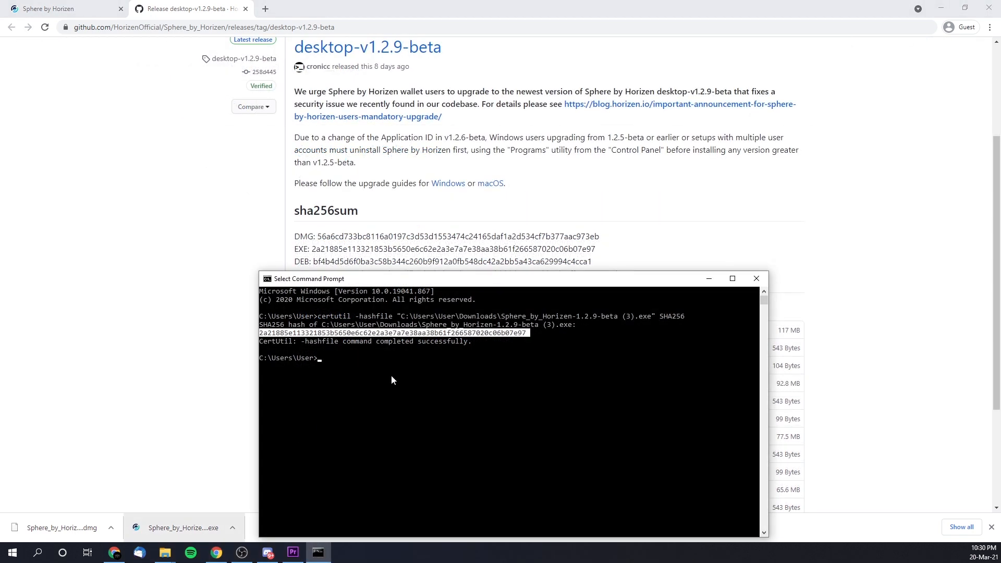
pyautogui.moveTo(194, 532)
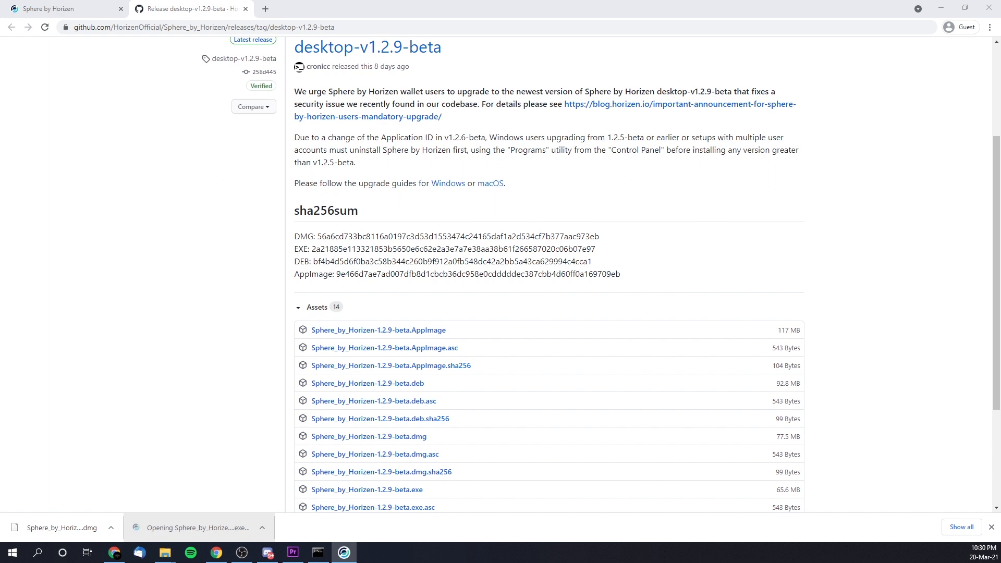
# Step: Launch the verified Sphere_by_Horizen .exe from Chrome's download bar and bring the app forward
pyautogui.click(198, 527)
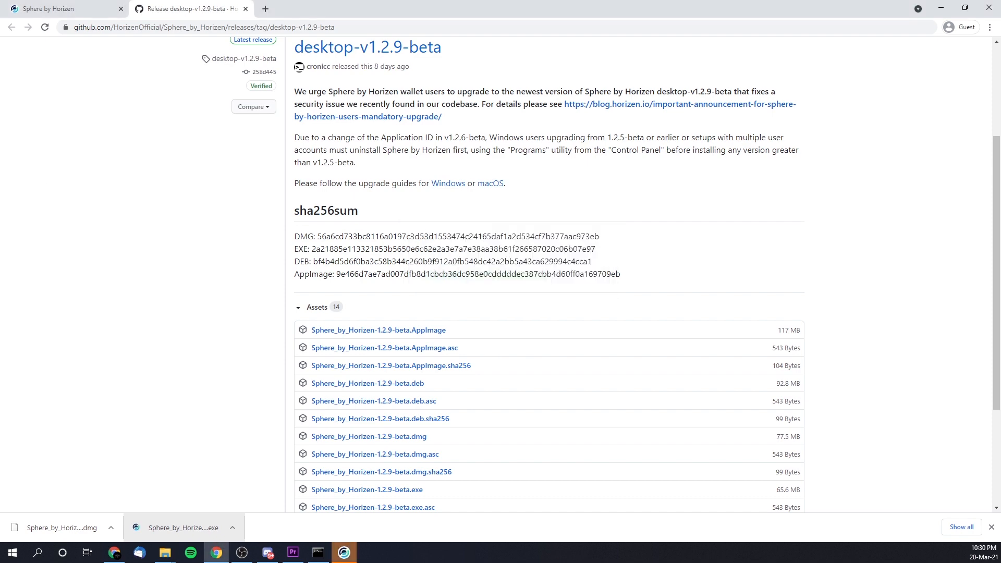
pyautogui.click(182, 527)
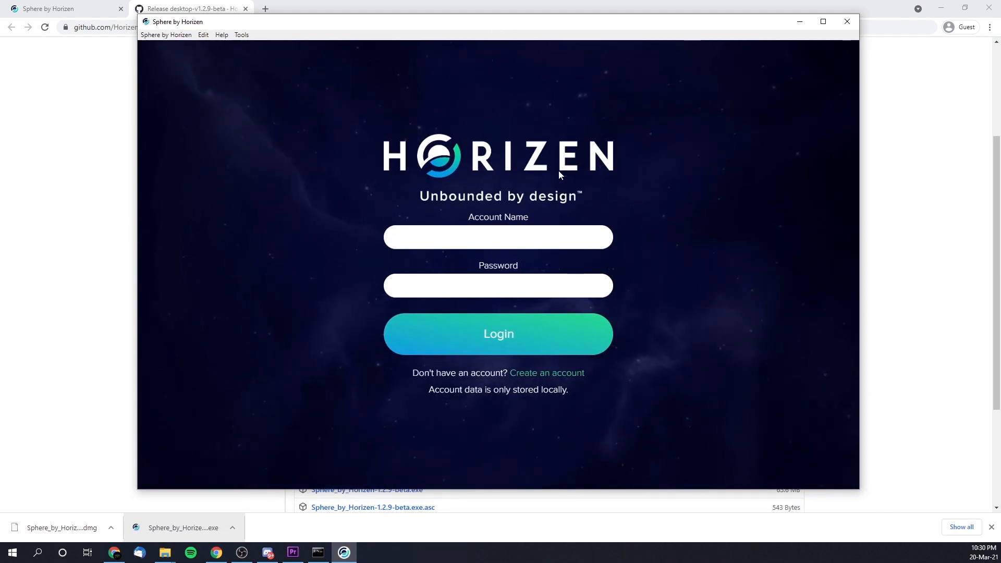
pyautogui.moveTo(546, 169)
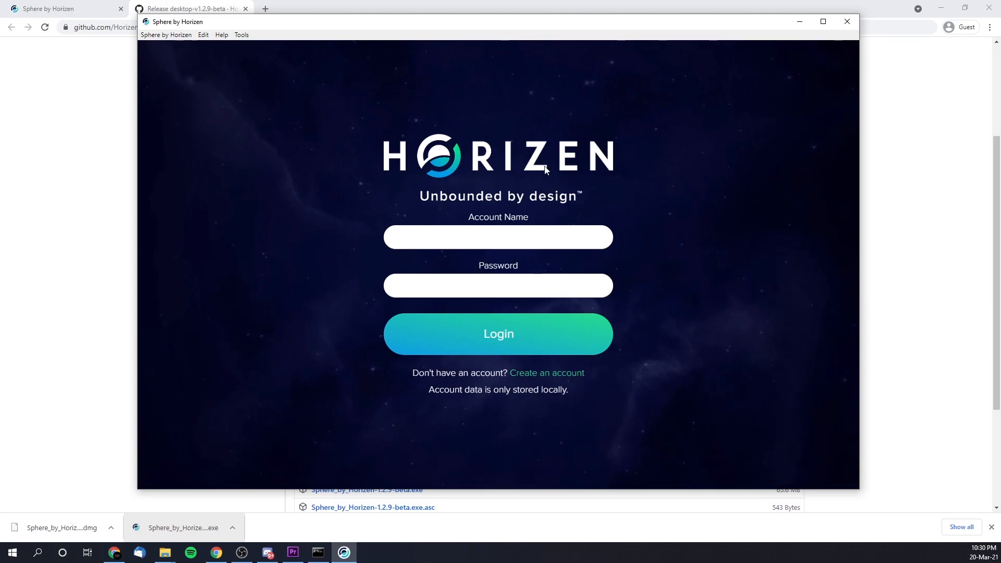